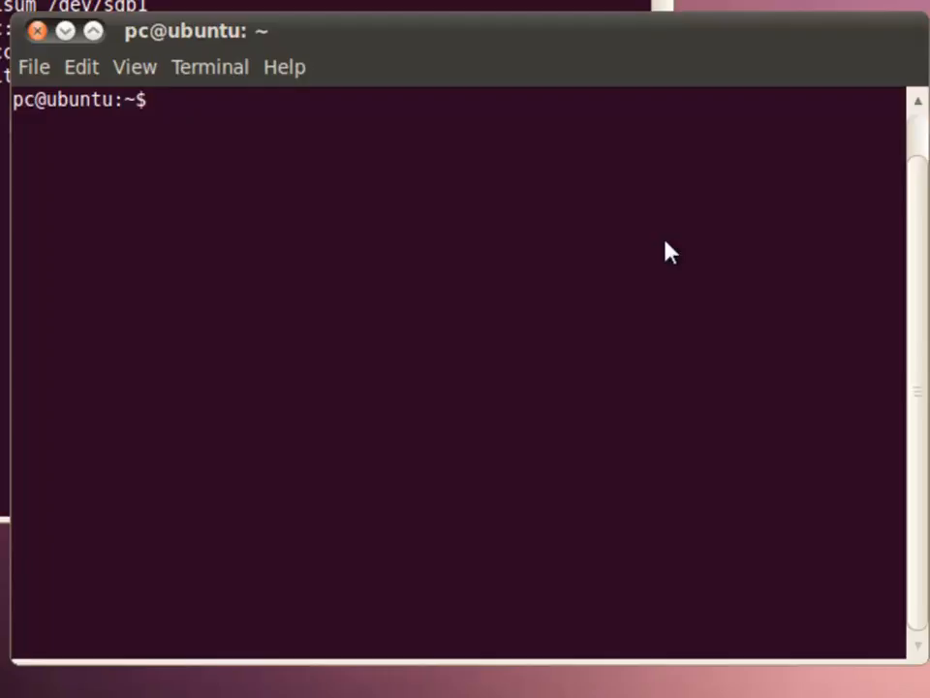
# Launch the GNOME Configuration Editor with the gconf-editor command
pyautogui.write('g')
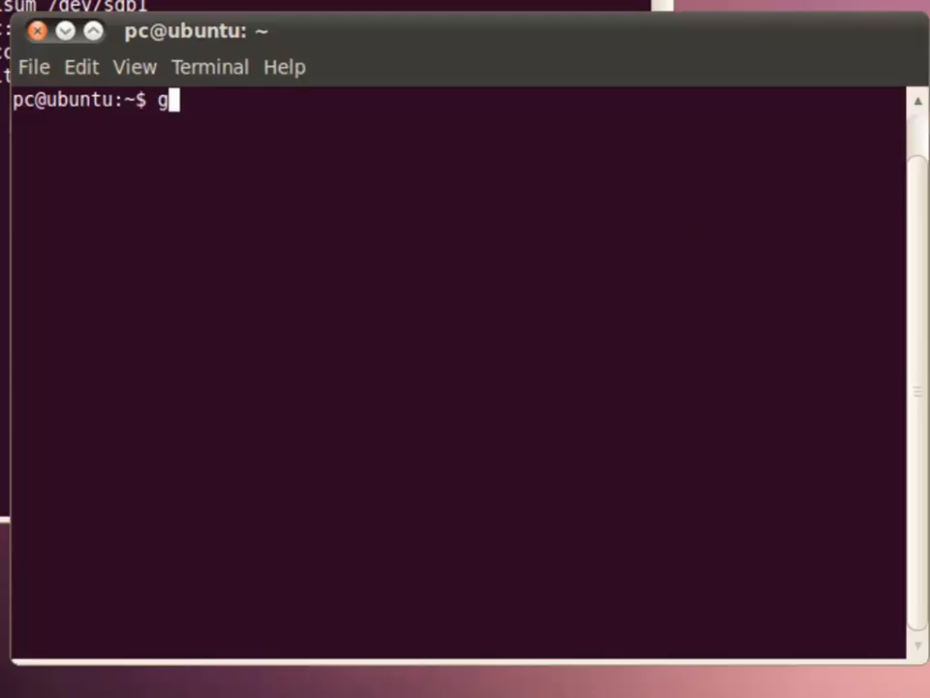
pyautogui.write('conf-edit')
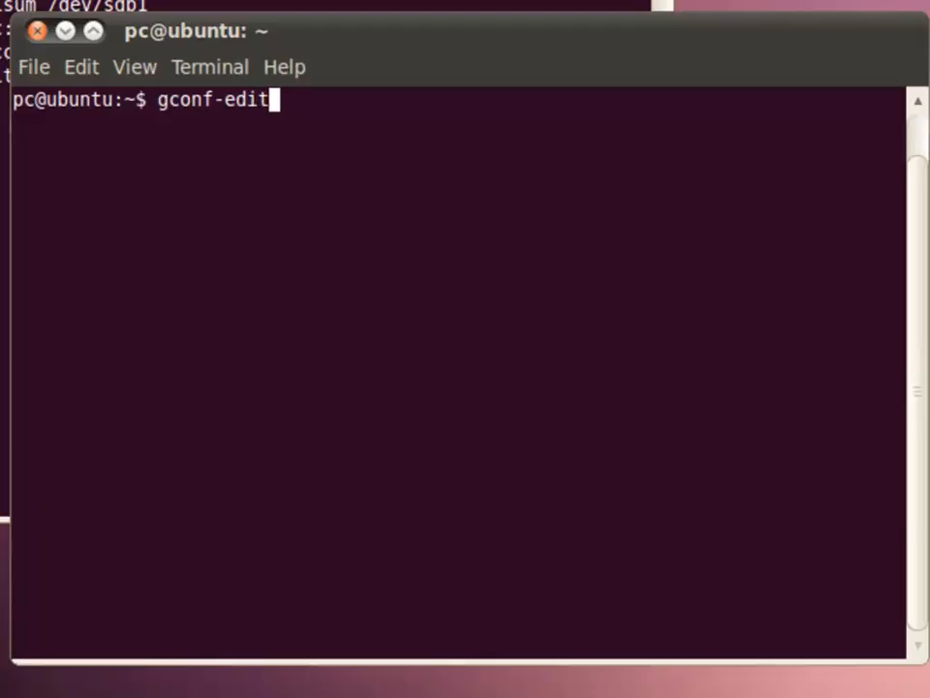
pyautogui.write('or')
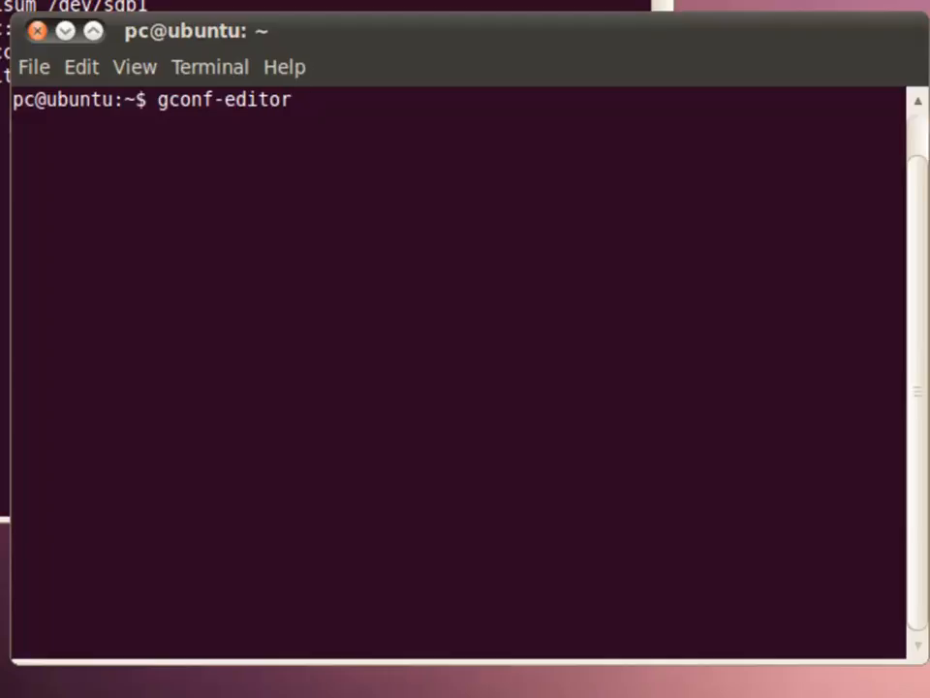
pyautogui.press('Return')
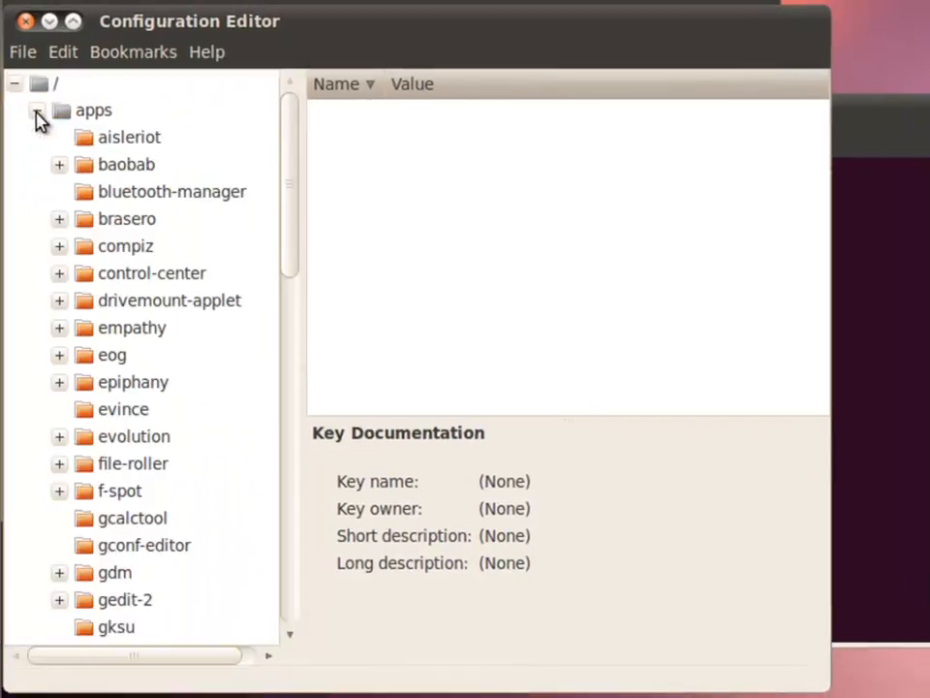
# Under apps > nautilus > preferences, uncheck media_automount and media_automount_open
pyautogui.scroll(-3)
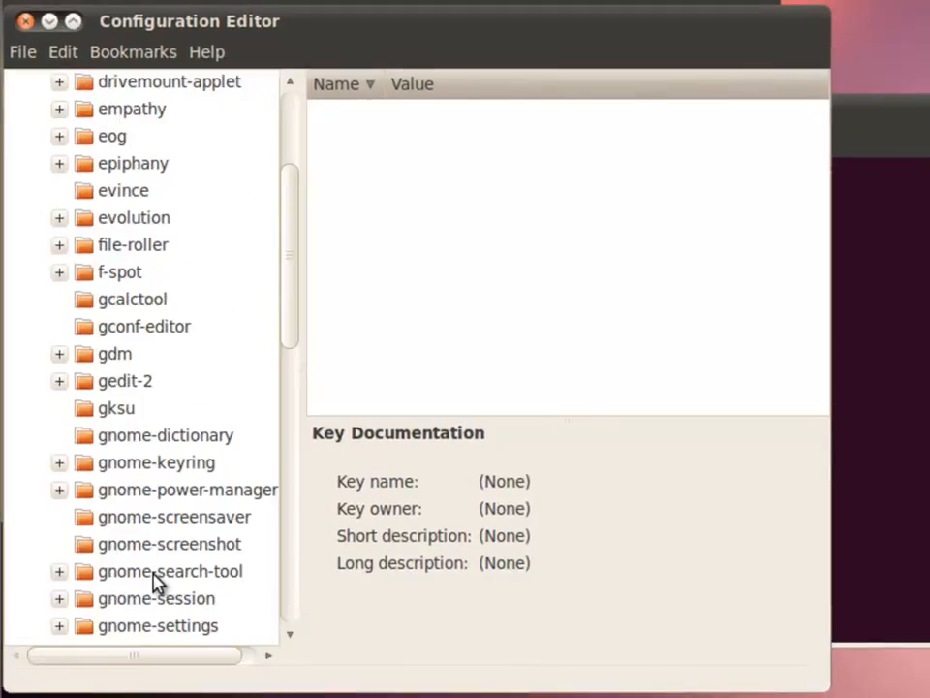
pyautogui.scroll(-3)
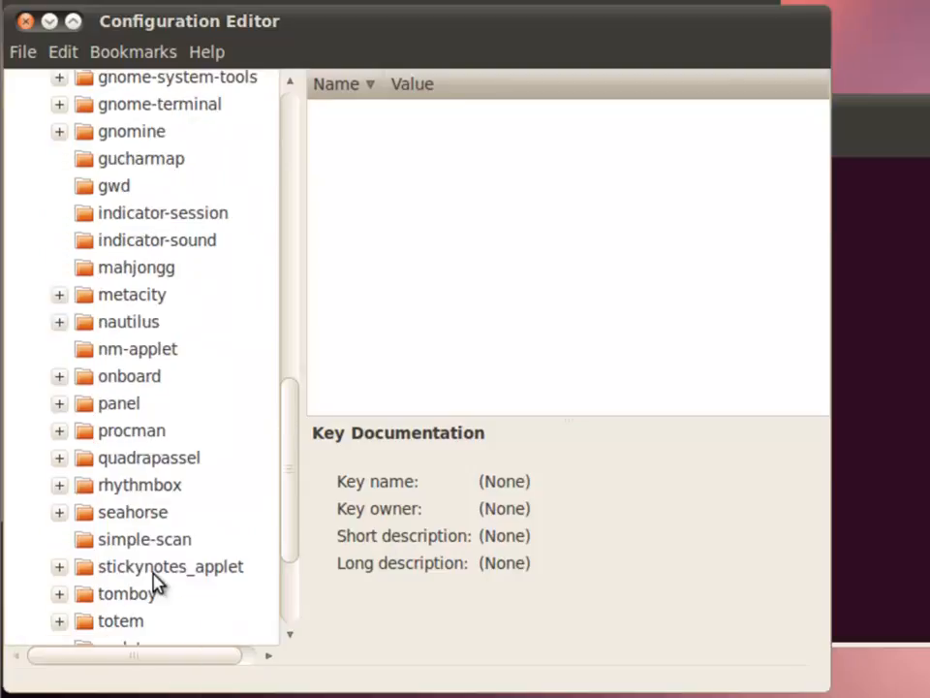
pyautogui.click(128, 321)
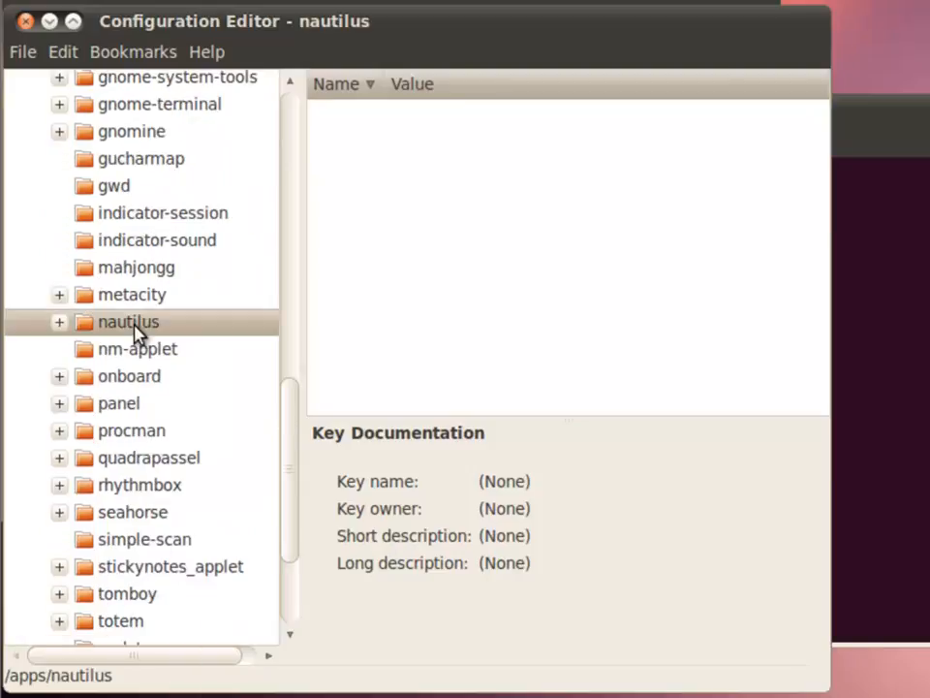
pyautogui.click(59, 322)
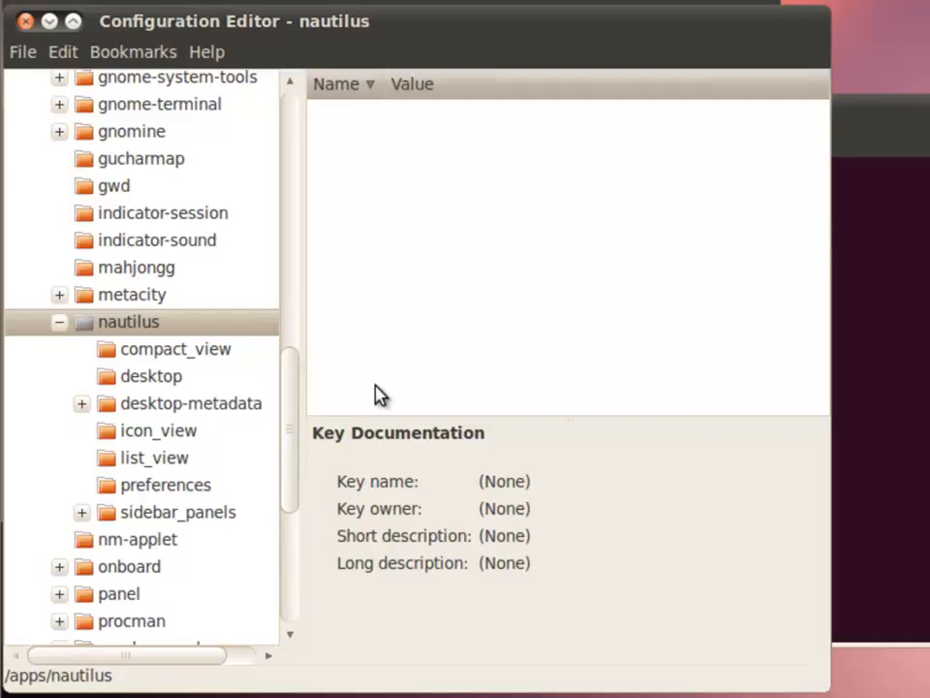
pyautogui.moveTo(254, 397)
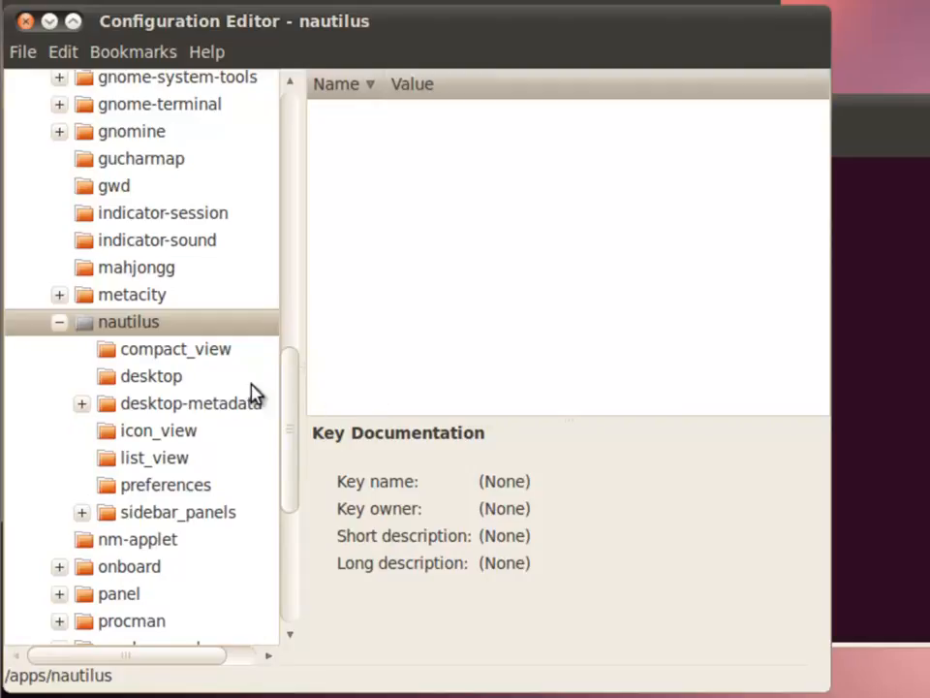
pyautogui.click(165, 484)
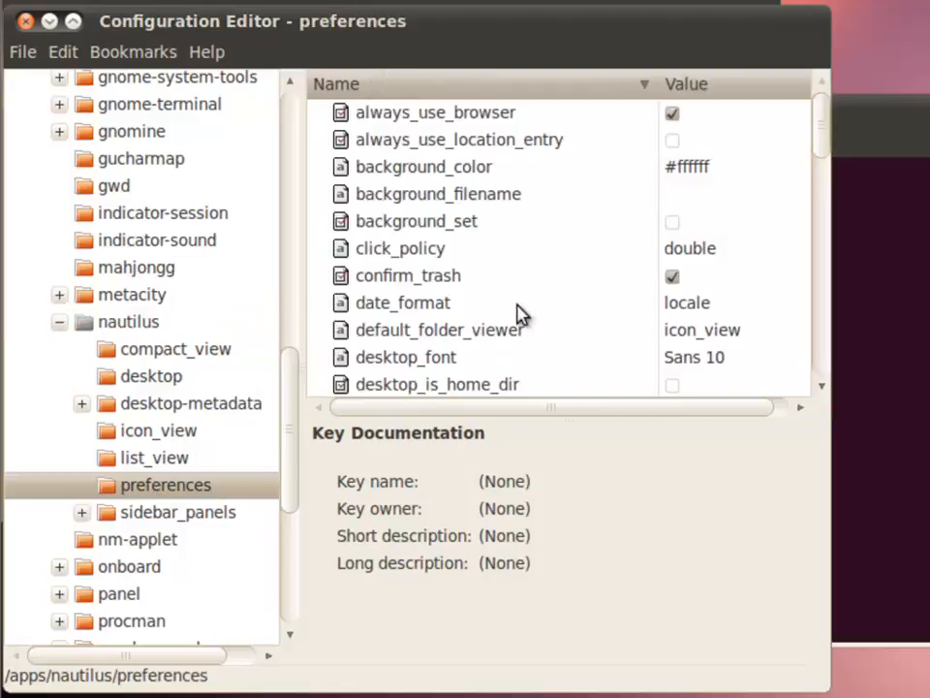
pyautogui.moveTo(145, 354)
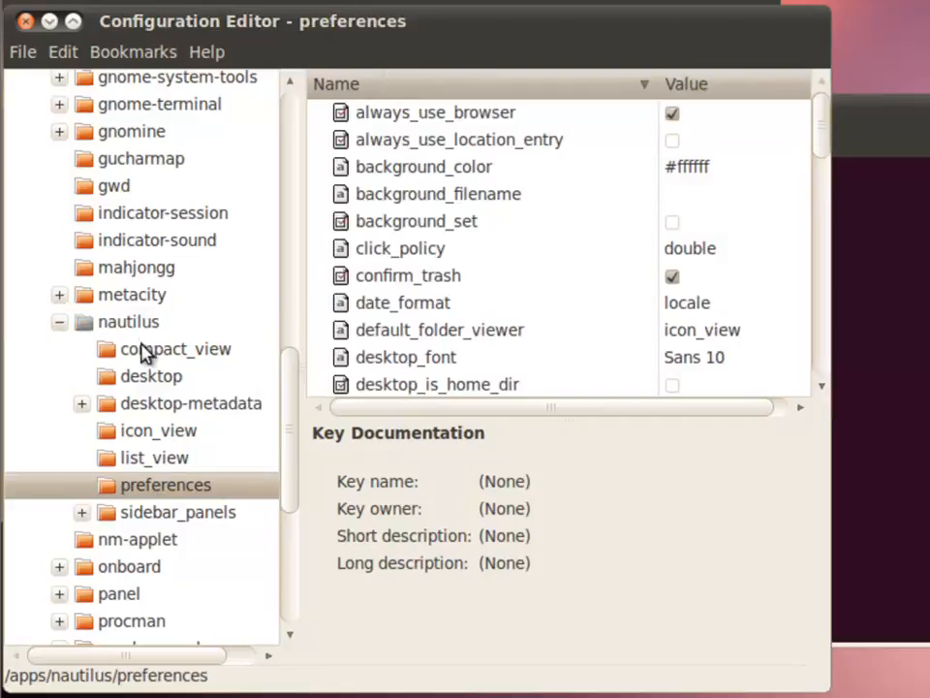
pyautogui.click(408, 190)
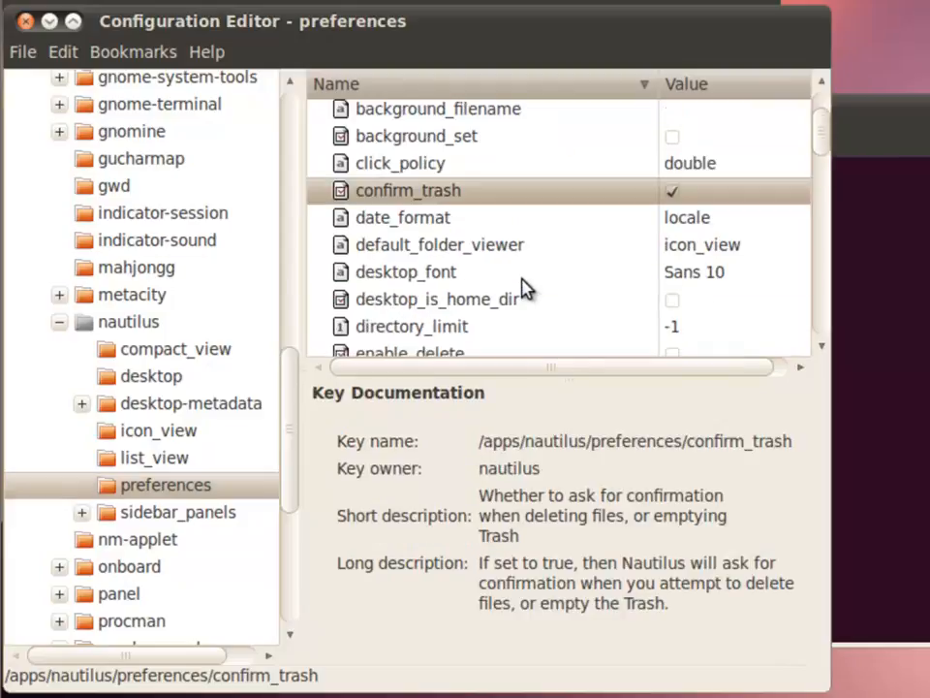
pyautogui.scroll(-3)
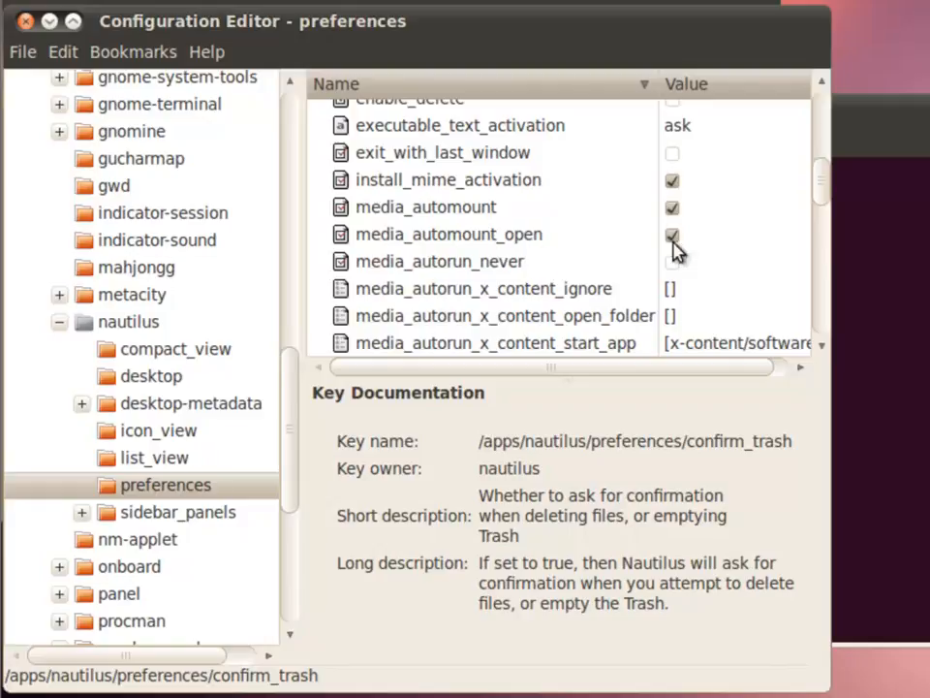
pyautogui.click(672, 206)
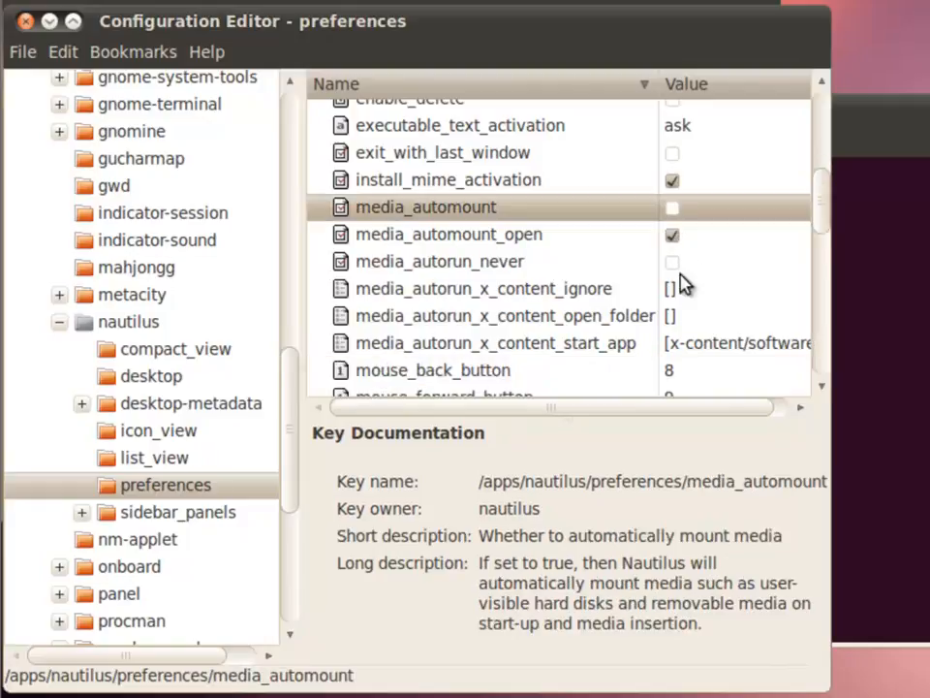
pyautogui.moveTo(446, 237)
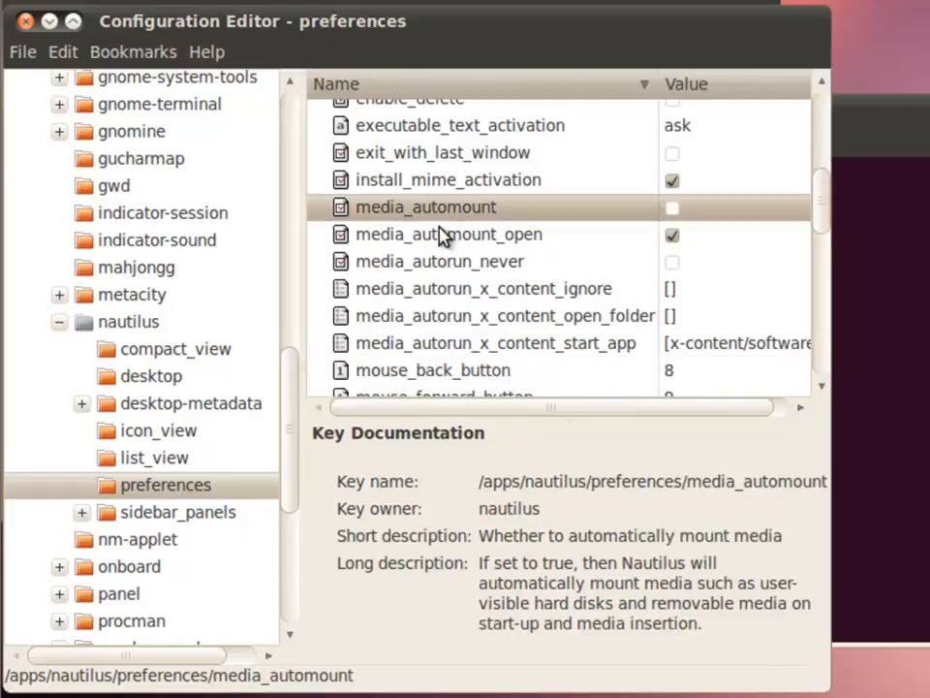
pyautogui.click(449, 233)
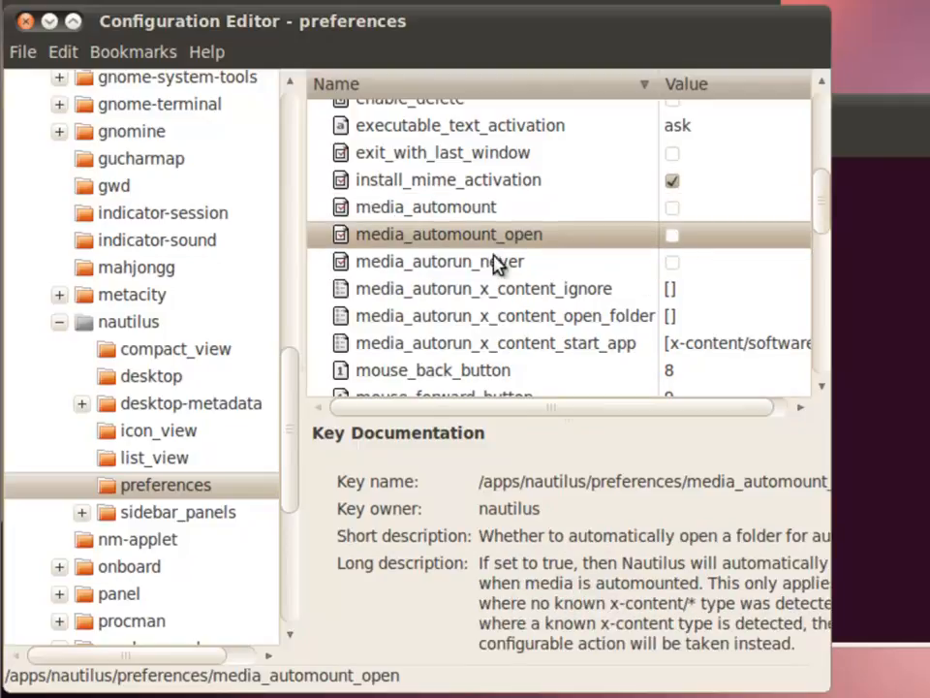
pyautogui.moveTo(340, 247)
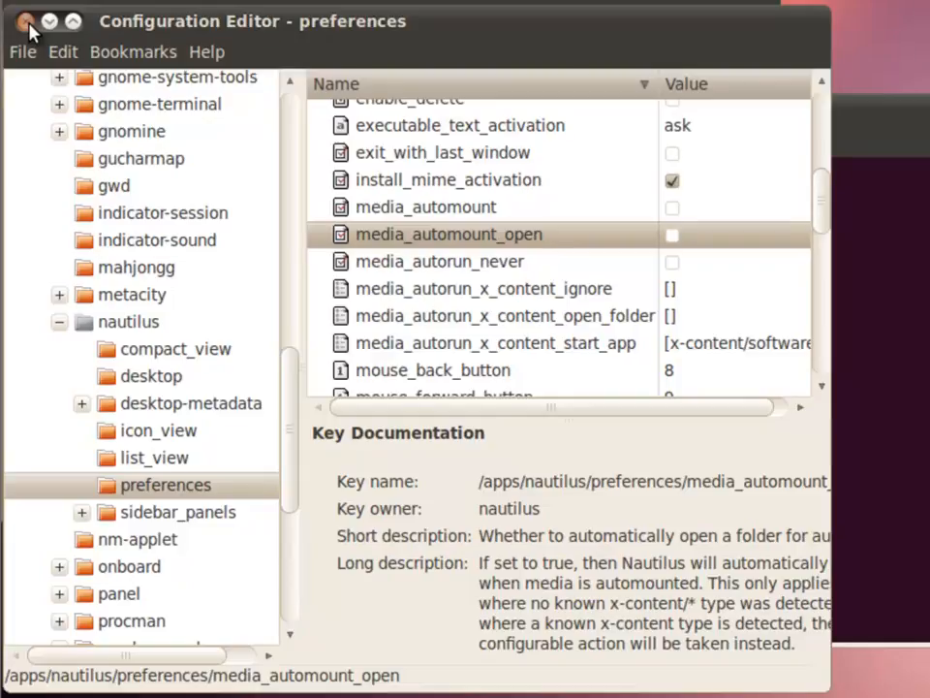
# Close the Configuration Editor window to return to the terminal
pyautogui.click(22, 22)
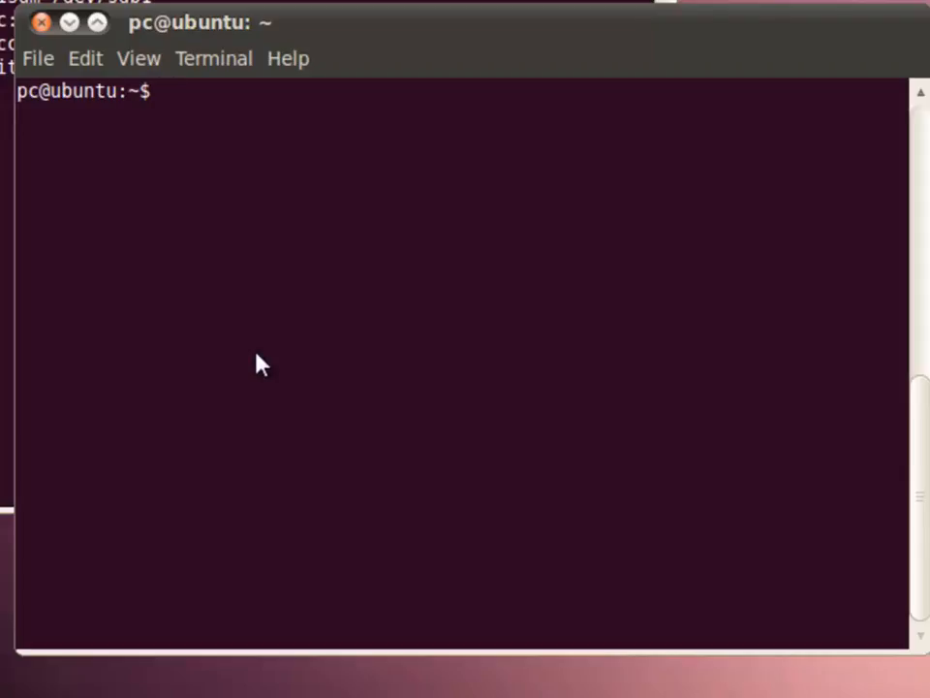
pyautogui.moveTo(257, 353)
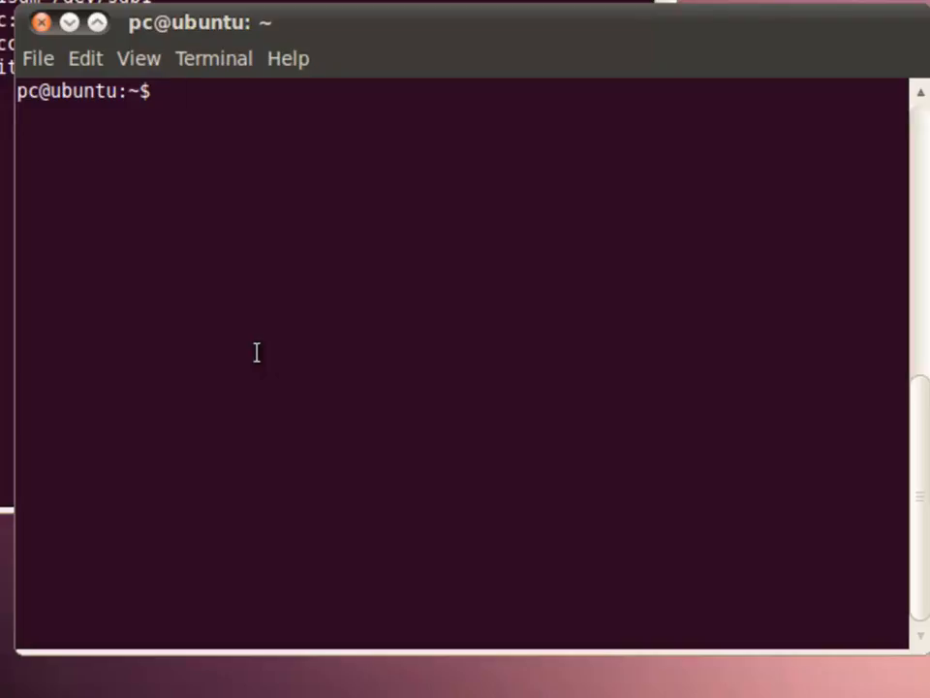
# Run sudo fdisk -l to list /dev/sda and its partitions sda1, sda2 and sda5
pyautogui.write('sudo fd')
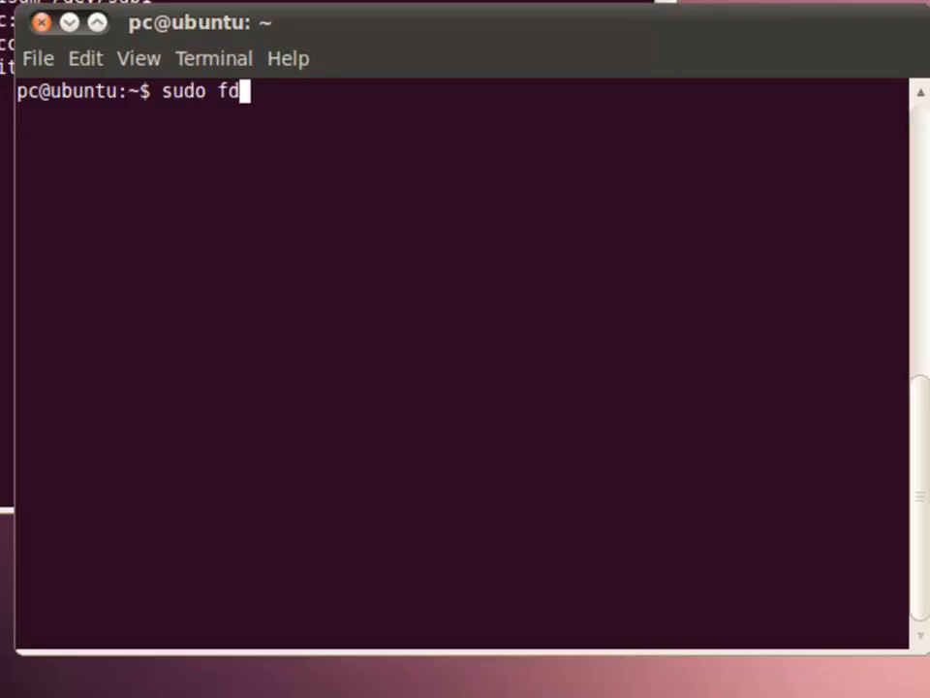
pyautogui.write('isk -l')
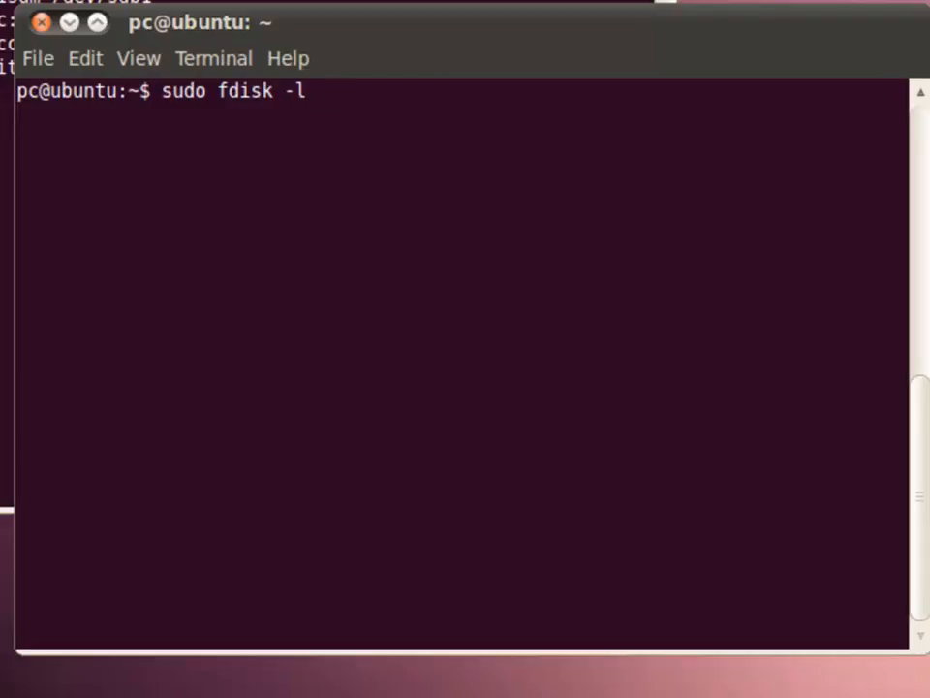
pyautogui.press('Return')
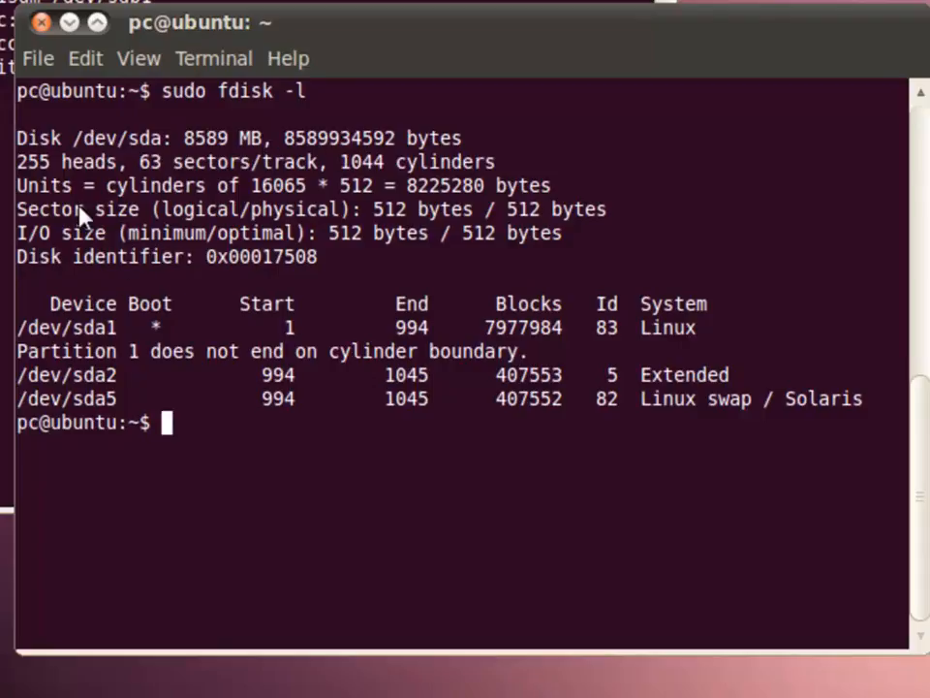
pyautogui.moveTo(185, 354)
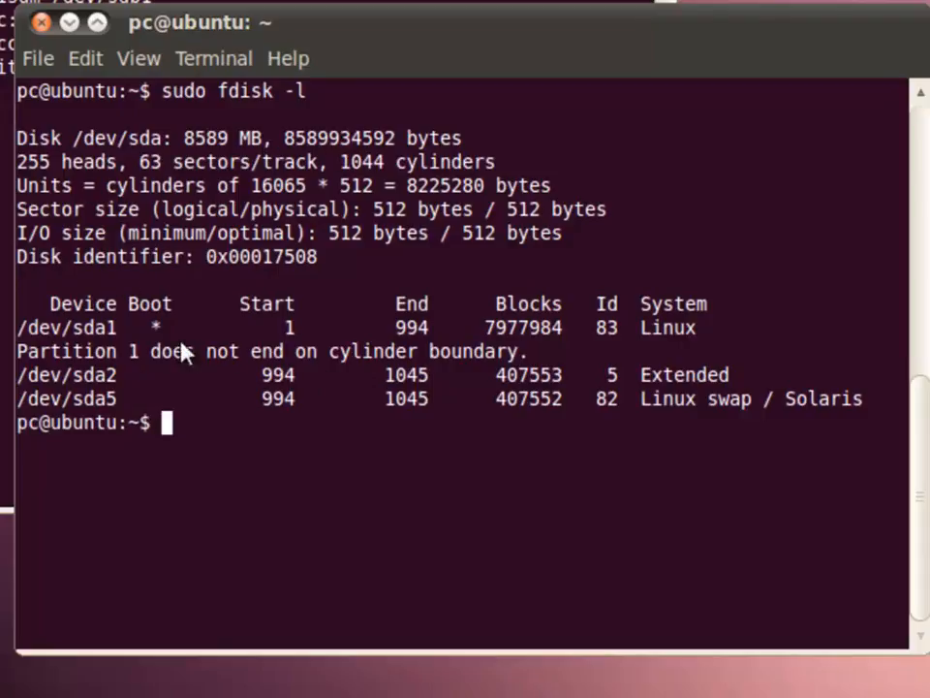
pyautogui.moveTo(135, 156)
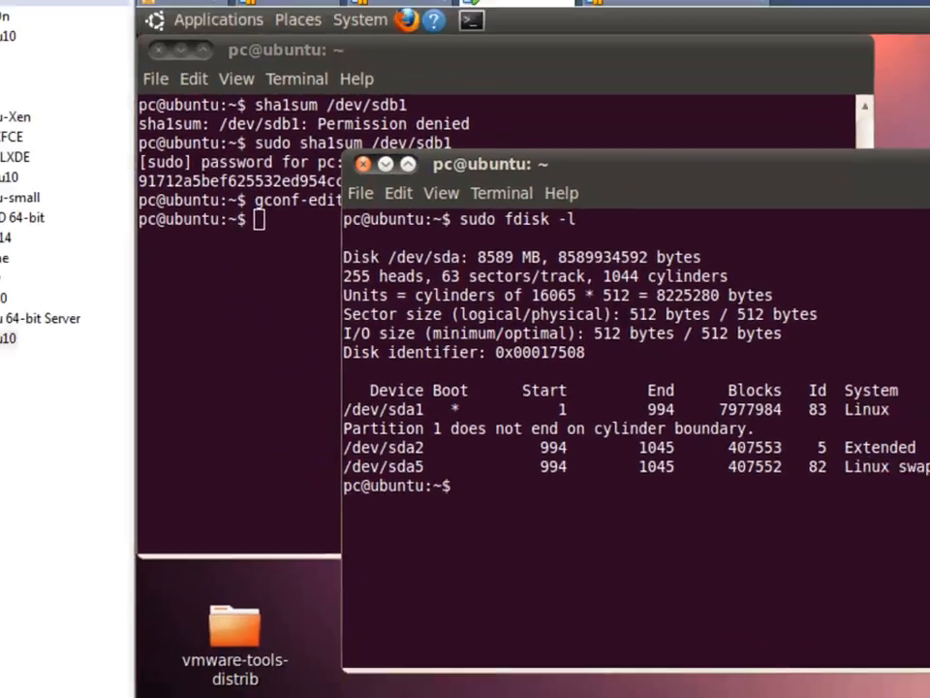
# Open the VMware VM menu to reach the Trek solid state disk's removable-device options
pyautogui.click(122, 16)
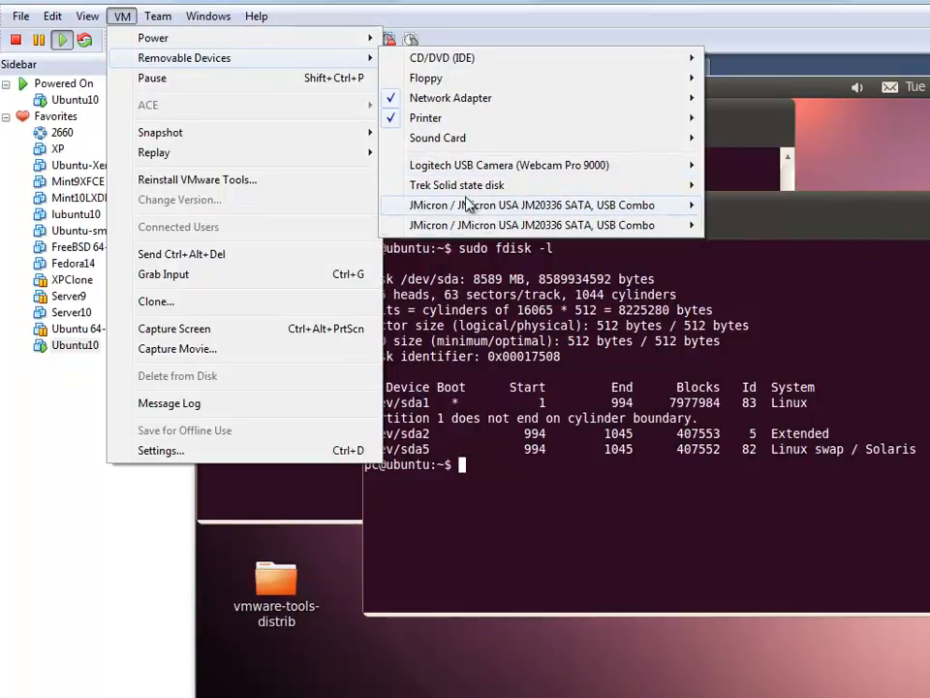
pyautogui.moveTo(457, 185)
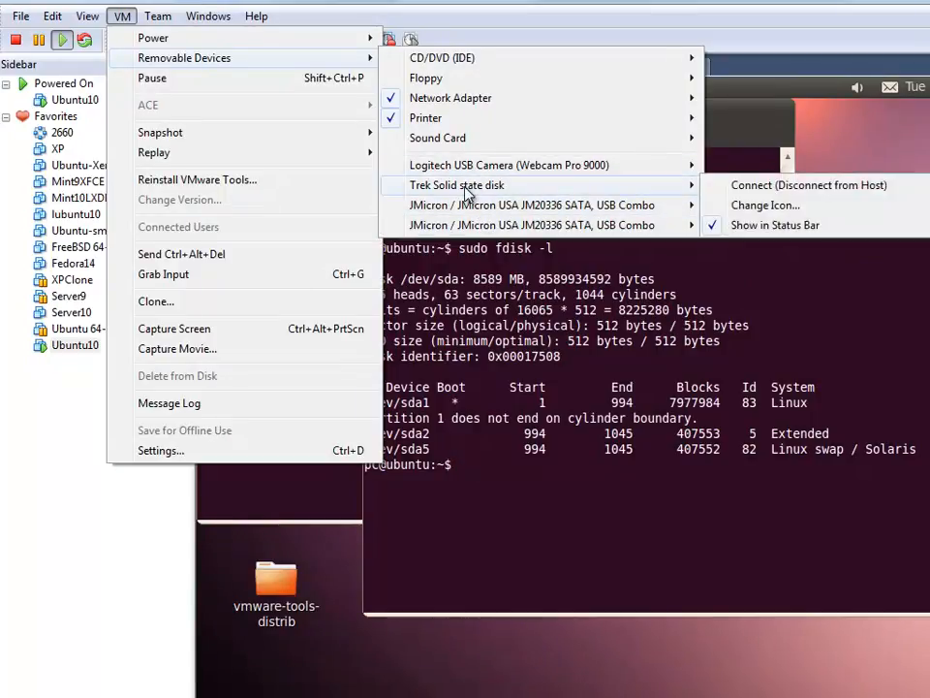
pyautogui.moveTo(535, 187)
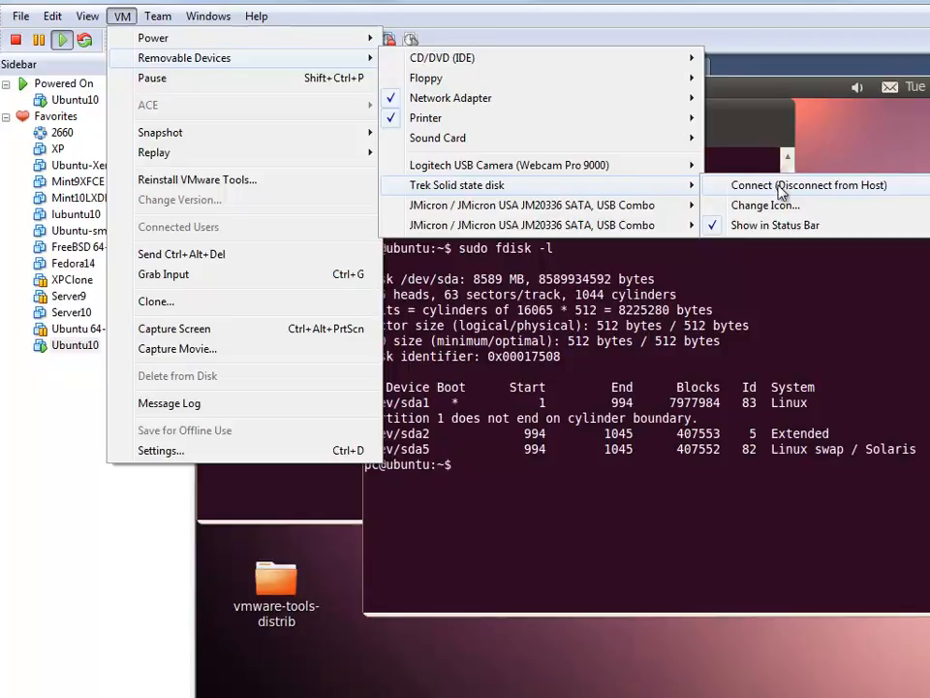
pyautogui.moveTo(825, 192)
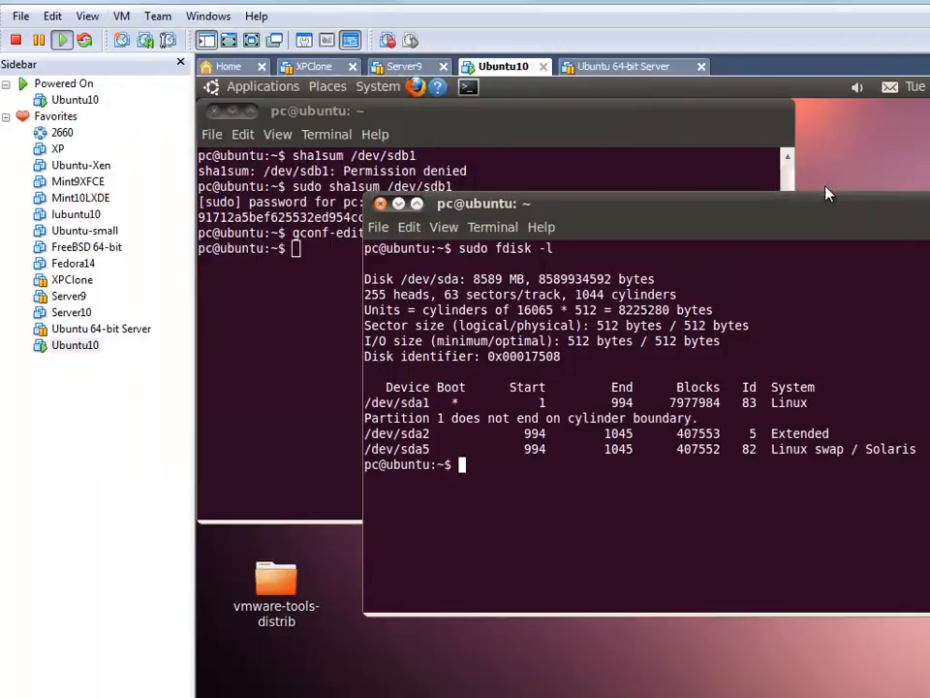
pyautogui.moveTo(595, 37)
pyautogui.write('sudo fdisk -l')
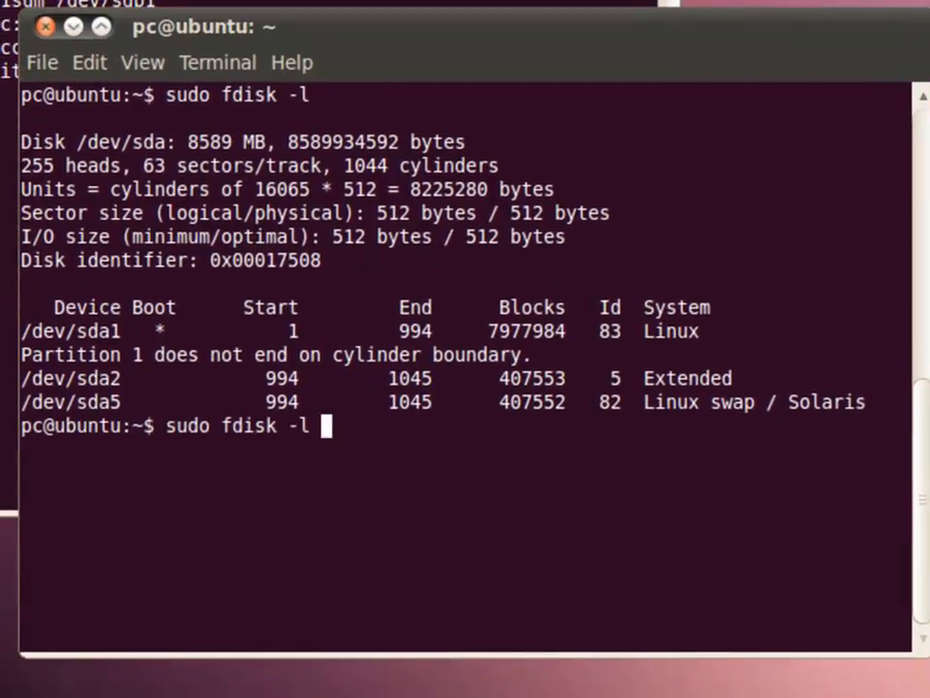
# Rerun sudo fdisk -l to reveal the 132 MB /dev/sdb with FAT16 partition sdb1
pyautogui.press('Return')
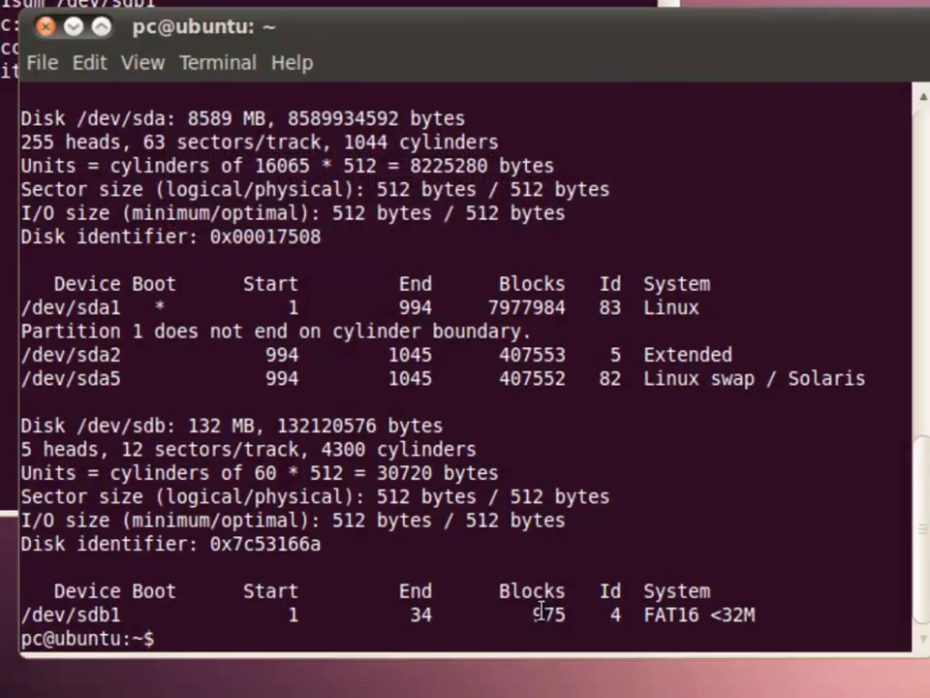
pyautogui.write('clear')
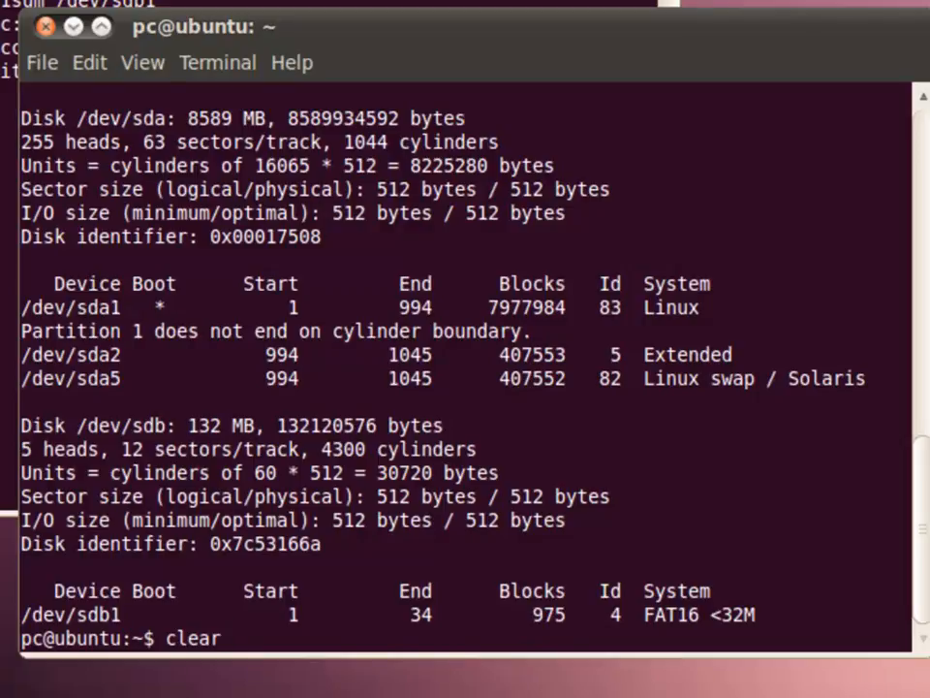
# Clear the screen and begin typing sudo dd if=/dev/zero
pyautogui.press('Return')
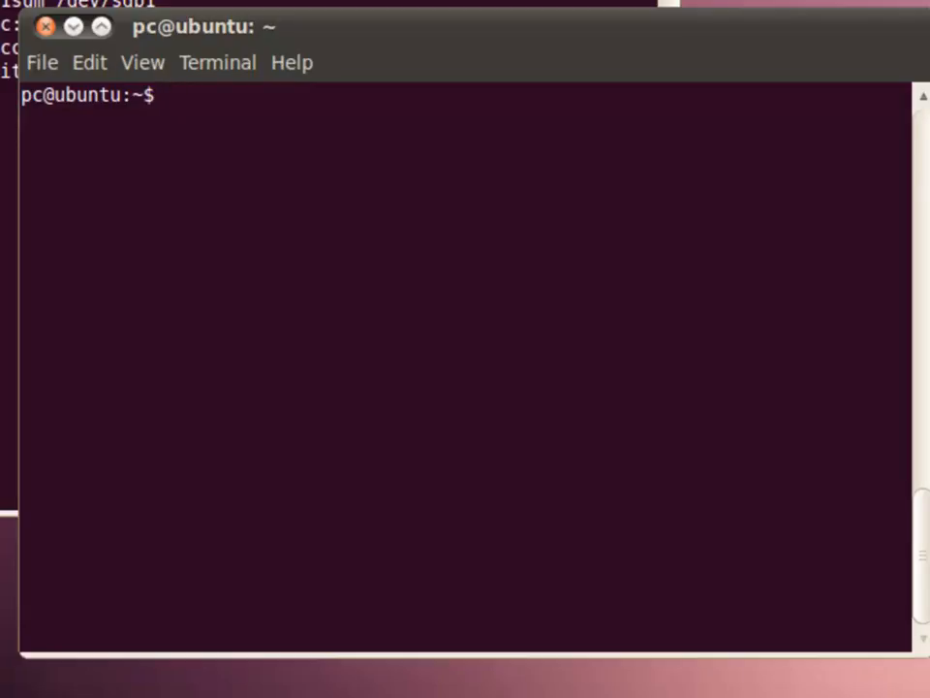
pyautogui.write('sudo')
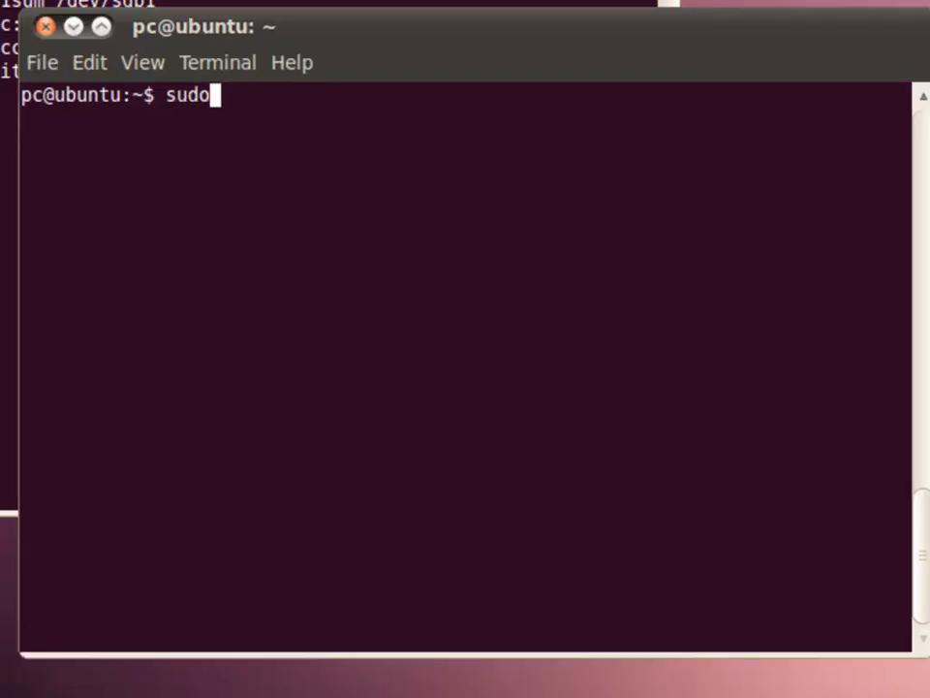
pyautogui.write('d')
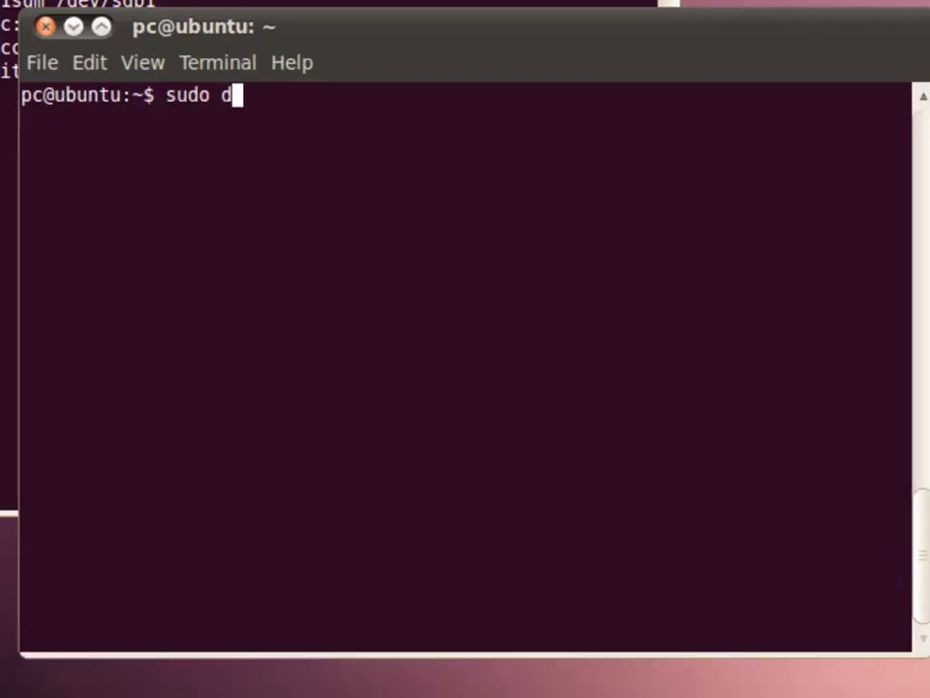
pyautogui.write('d')
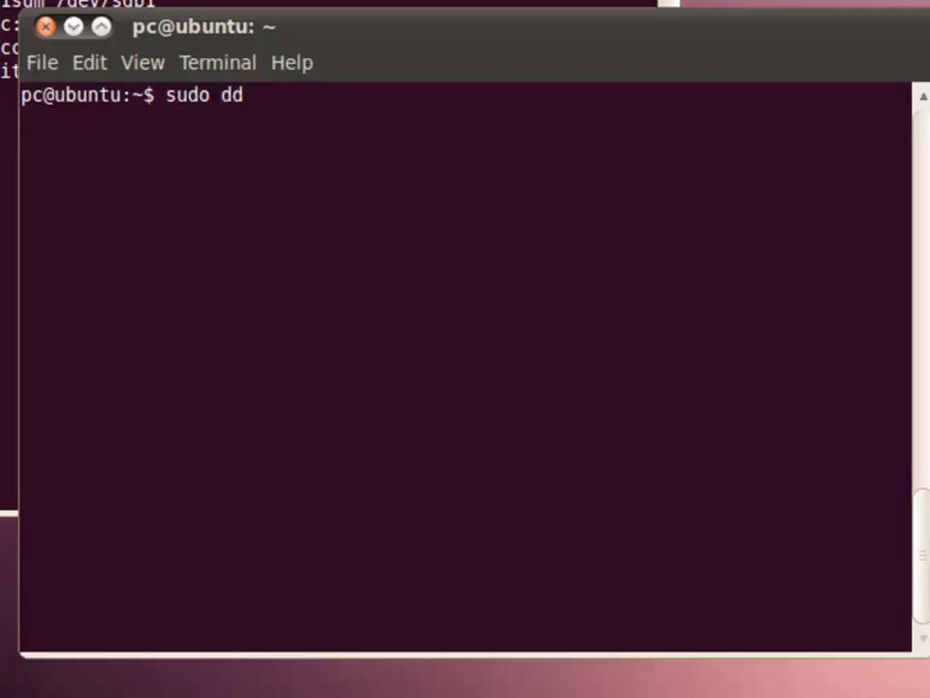
pyautogui.write('if=')
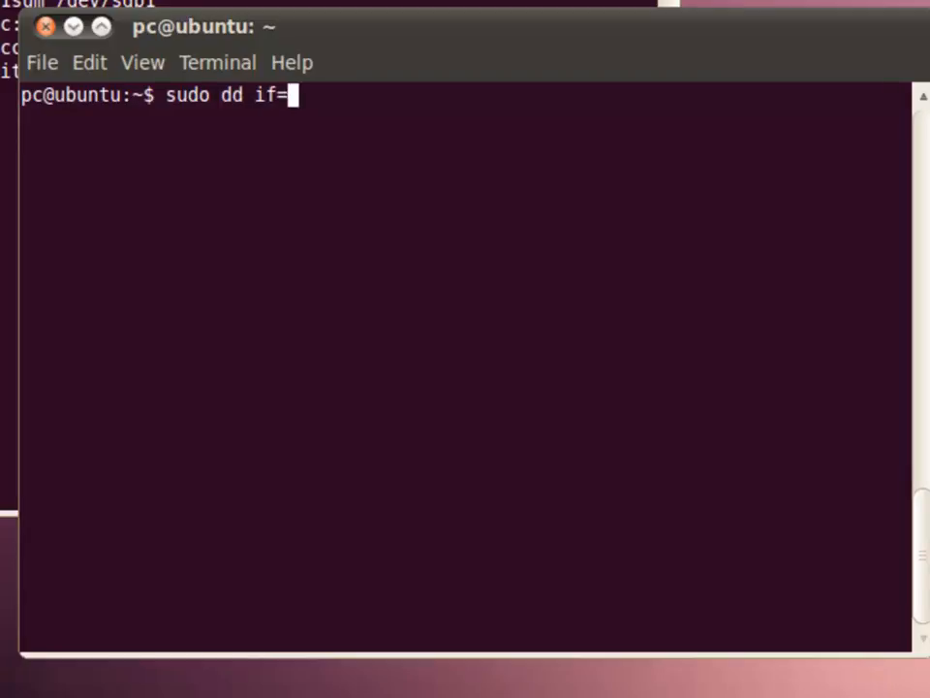
pyautogui.write('/d')
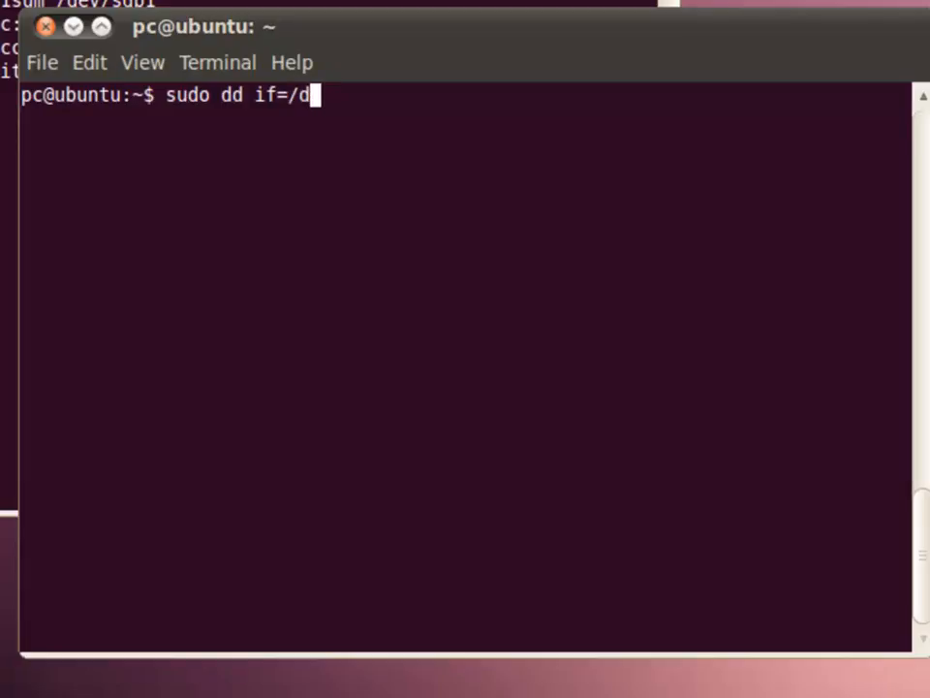
pyautogui.write('ev/zero')
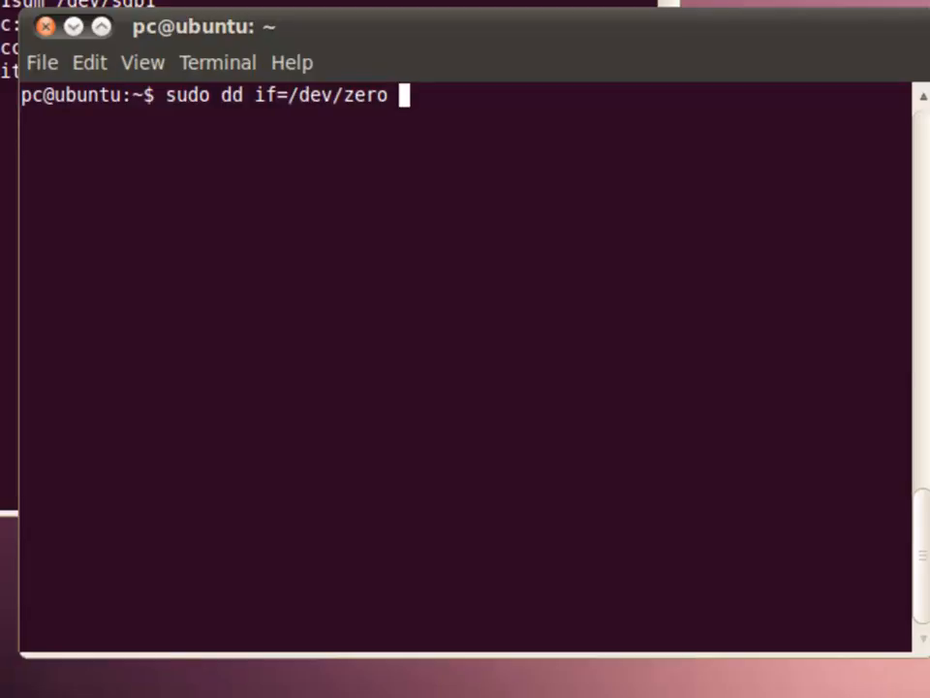
# Complete the dd command with of=/dev/sdb bs=8192, correcting the block-size typo
pyautogui.write('of=')
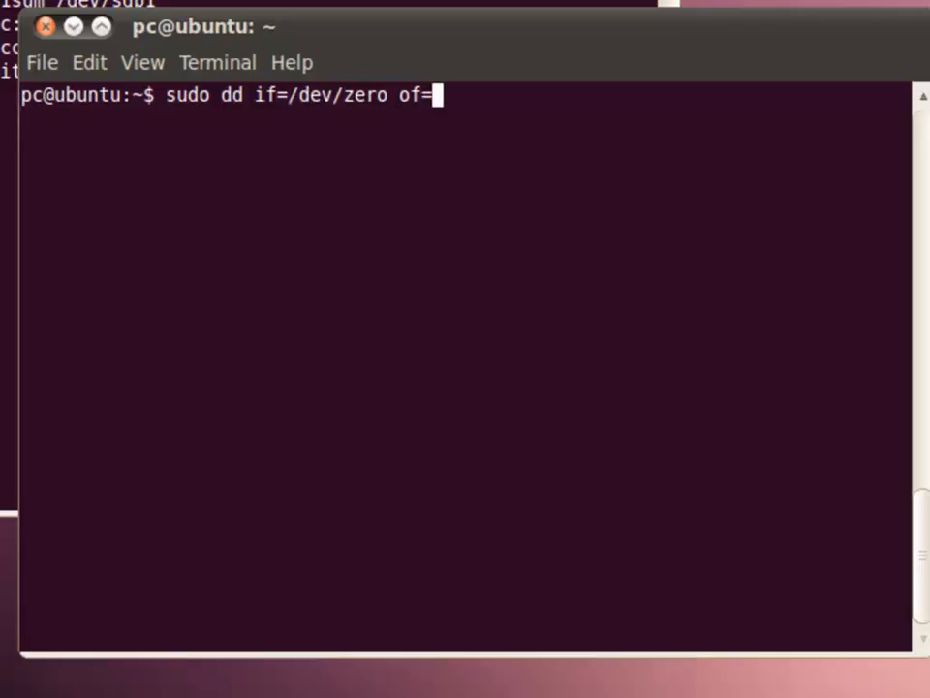
pyautogui.write('/dev/sd')
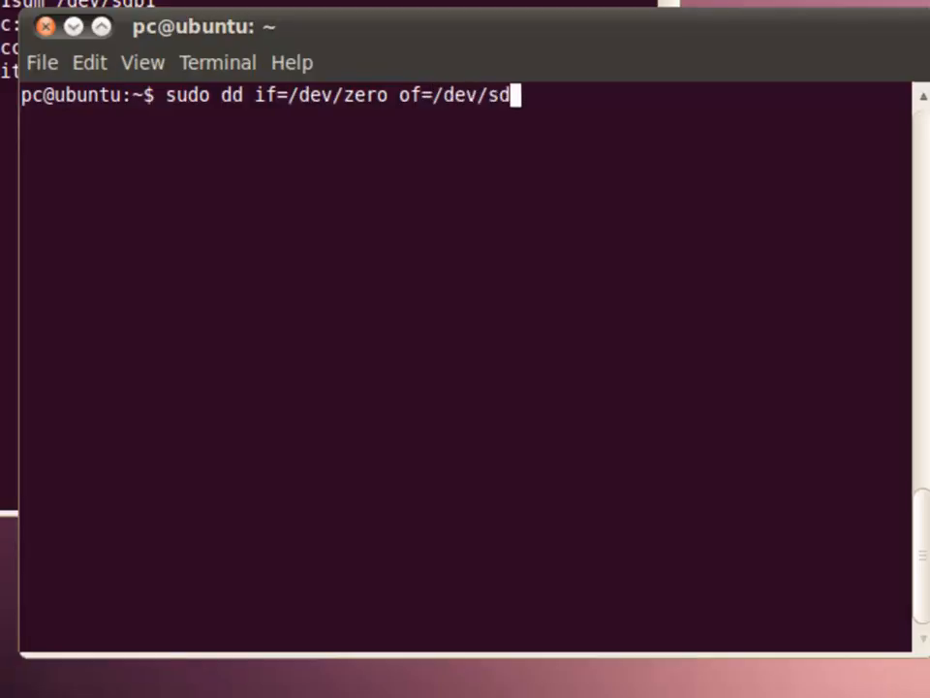
pyautogui.write('b')
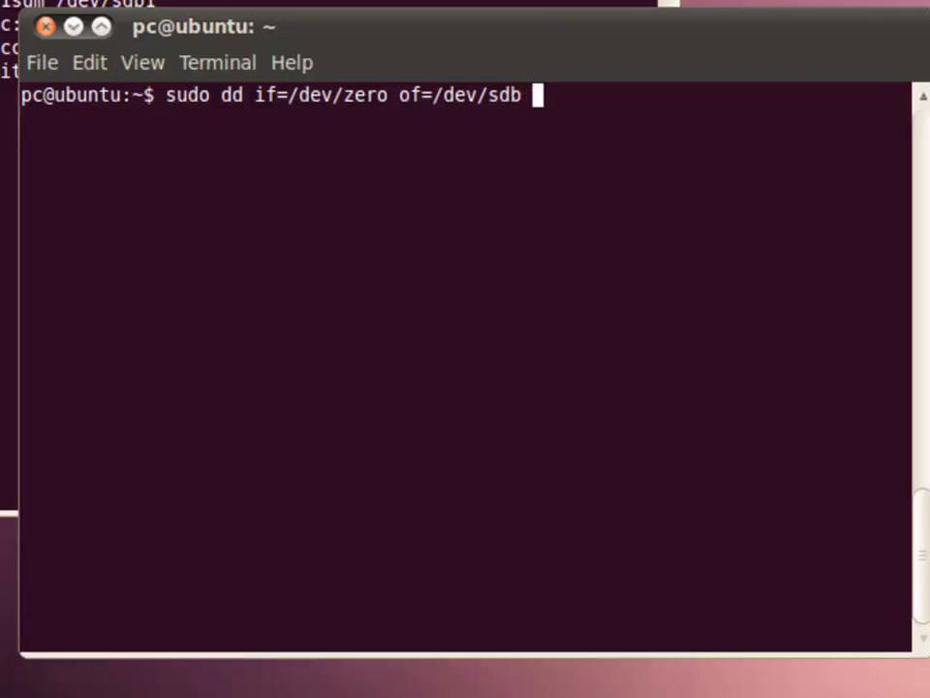
pyautogui.write('bs')
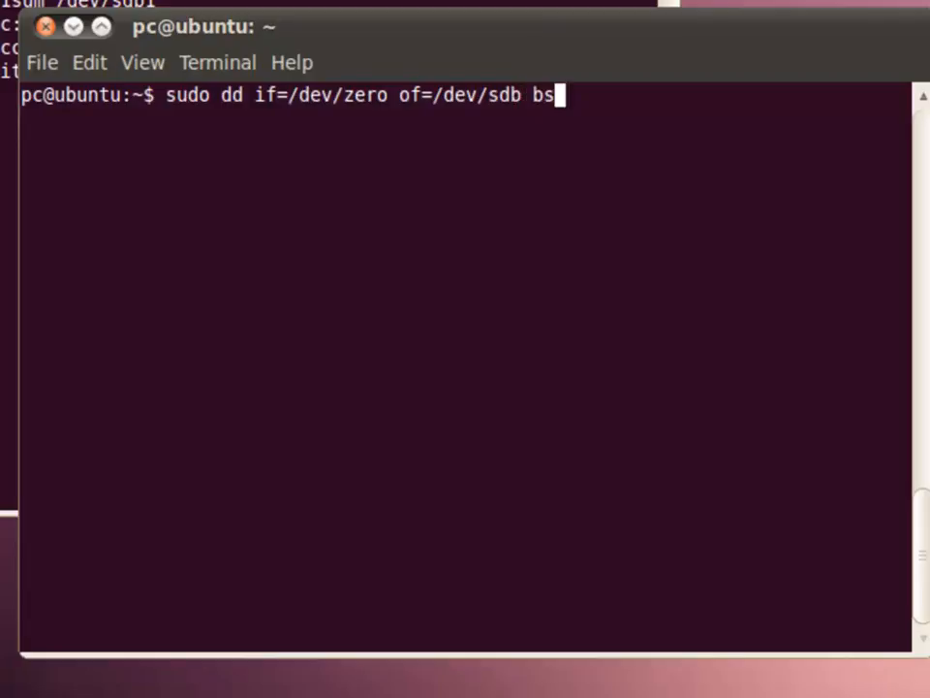
pyautogui.write('=')
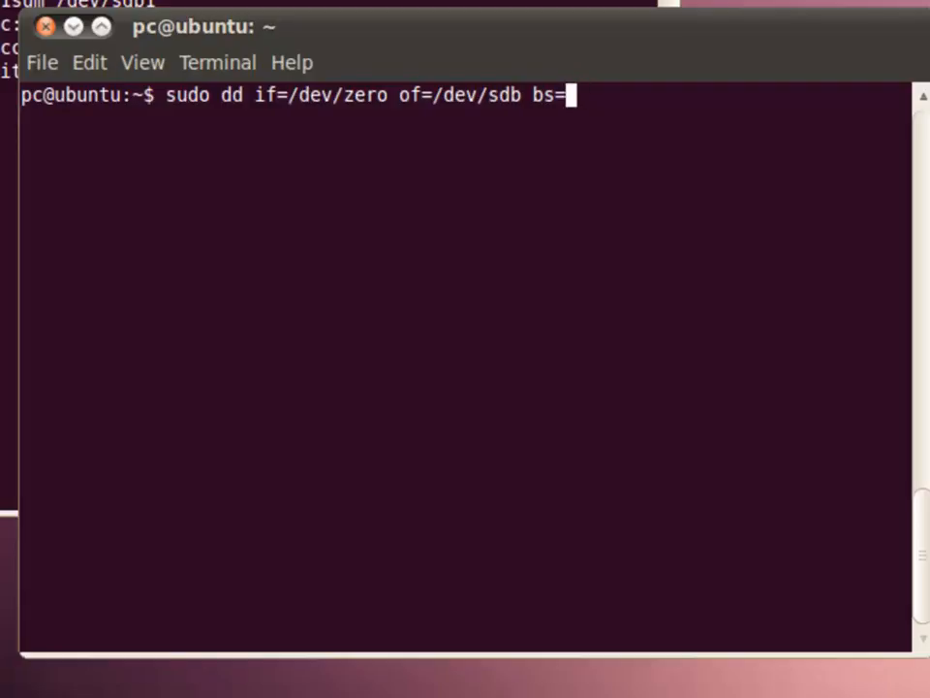
pyautogui.write('8129')
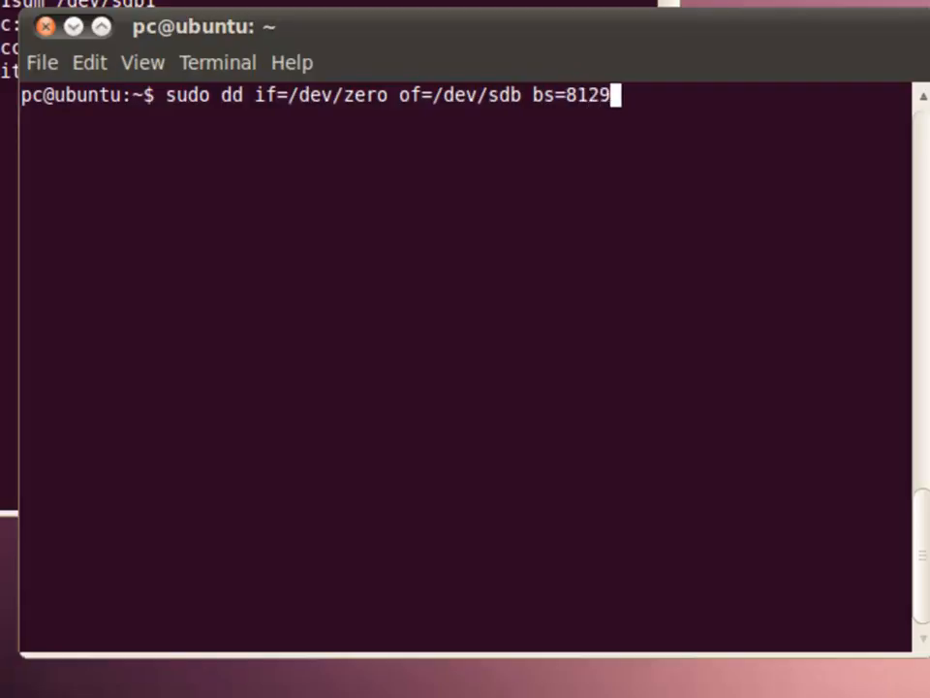
pyautogui.press('BackSpace')
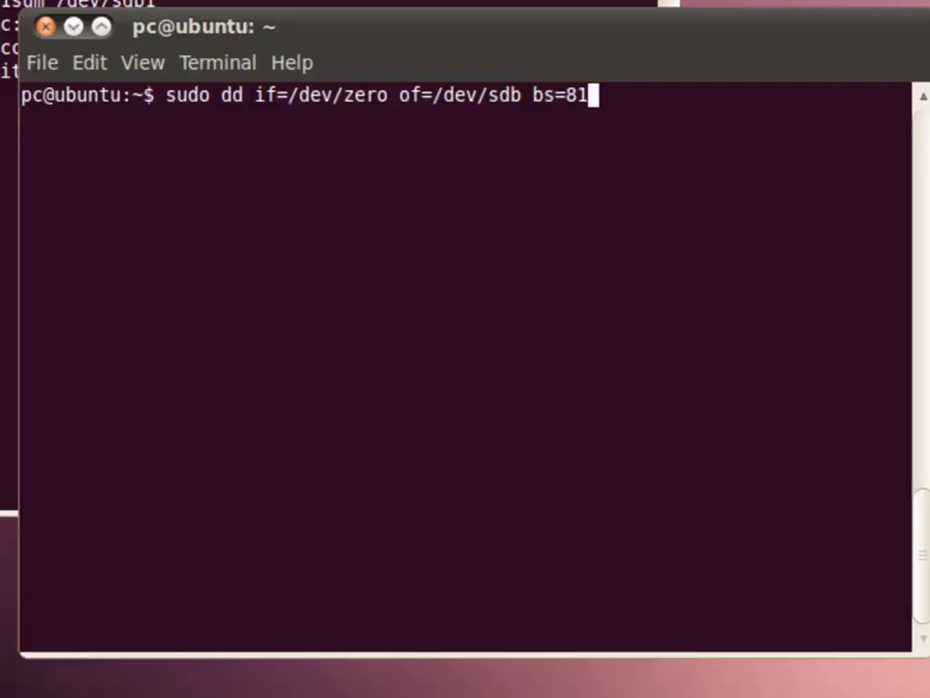
pyautogui.write('92')
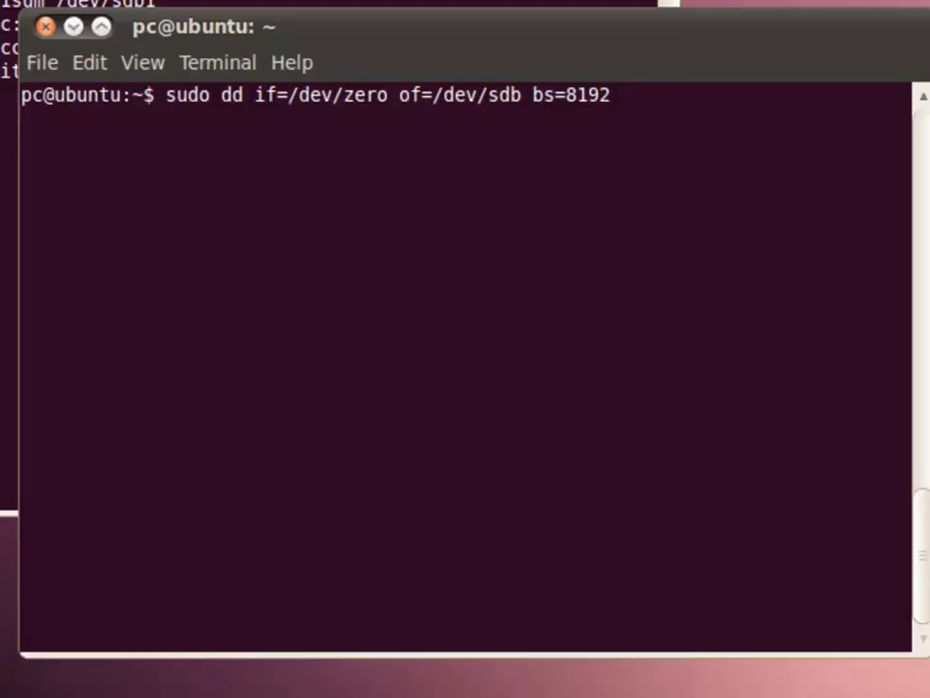
# Run the dd wipe until it reports no space left after 132120576 bytes
pyautogui.press('Return')
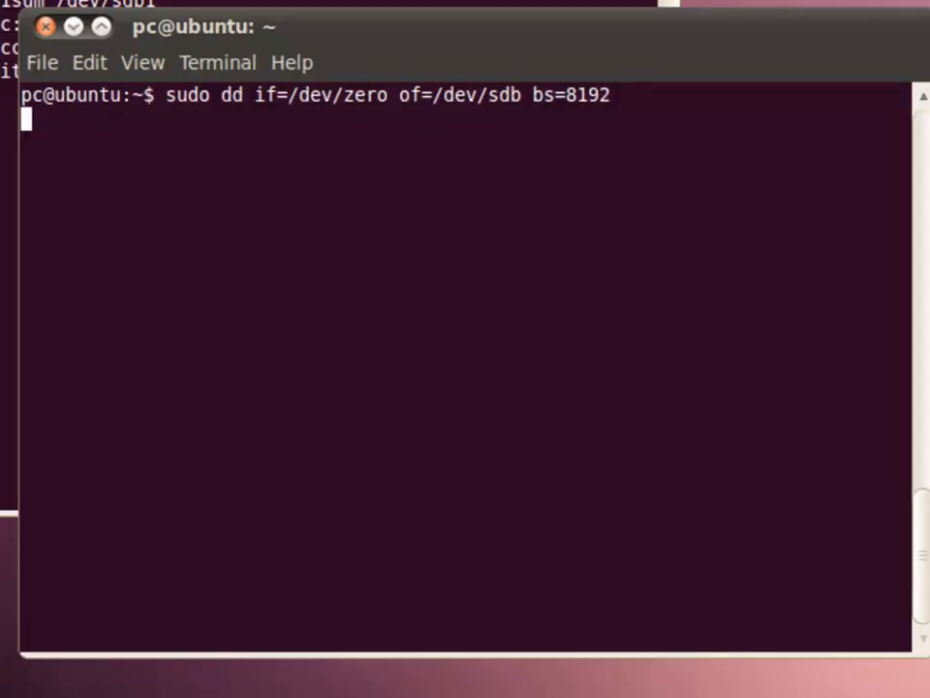
pyautogui.moveTo(722, 468)
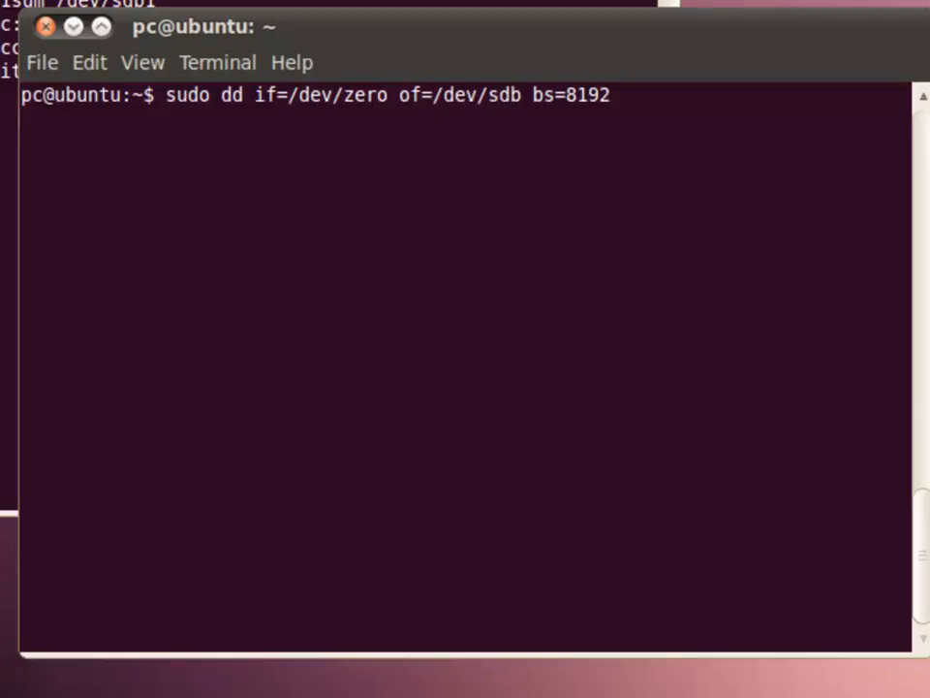
pyautogui.press('Return')
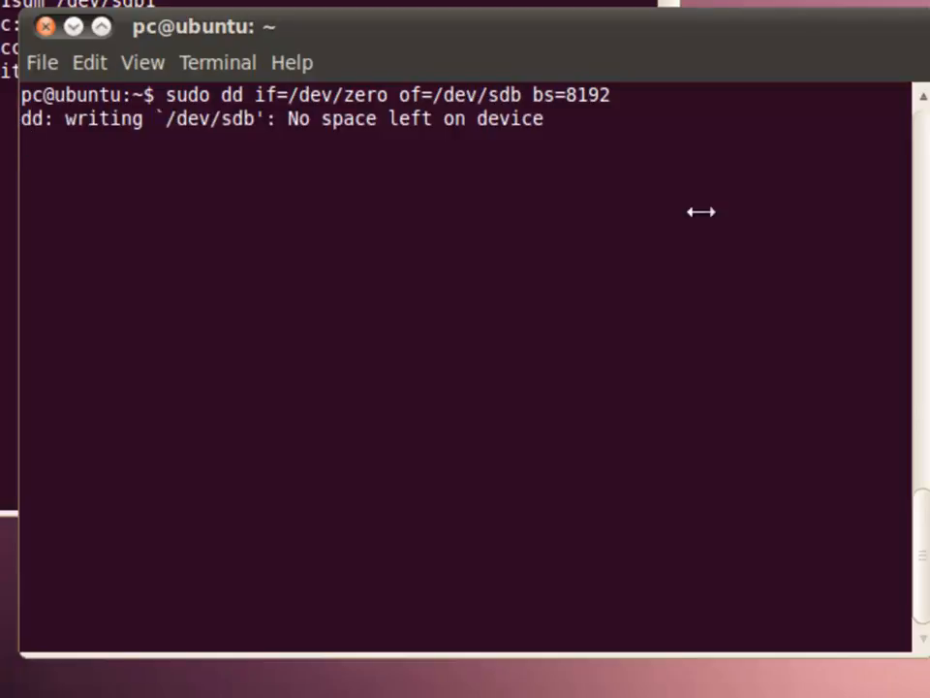
pyautogui.moveTo(185, 165)
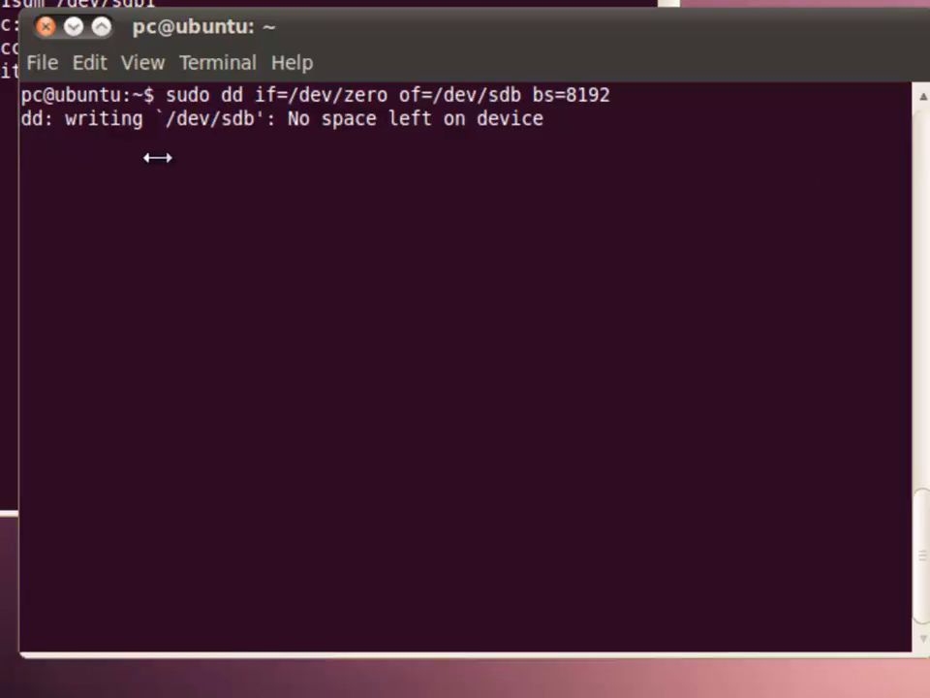
pyautogui.moveTo(381, 147)
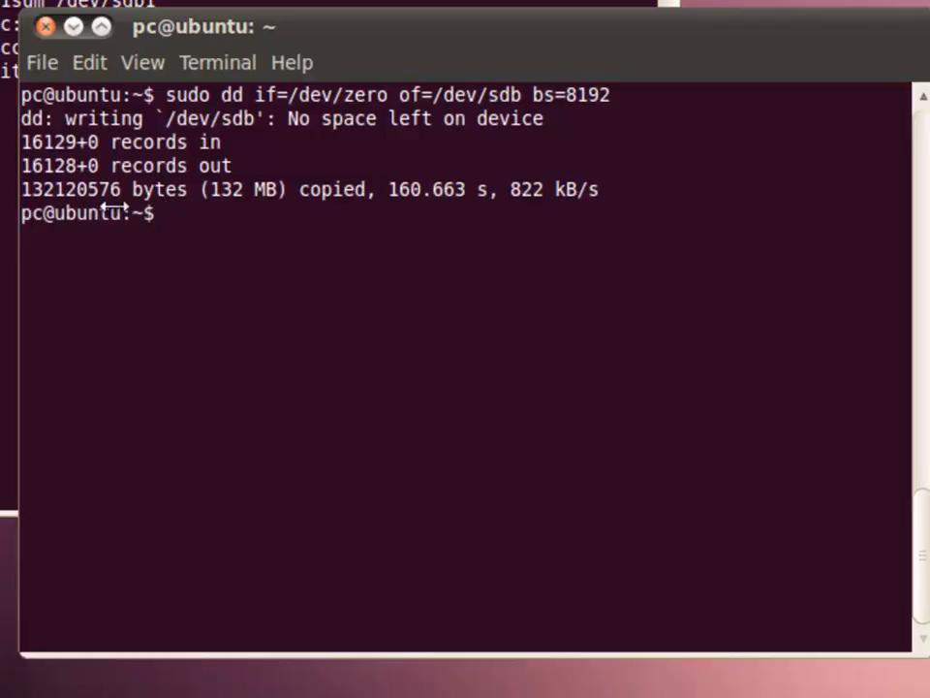
pyautogui.moveTo(494, 201)
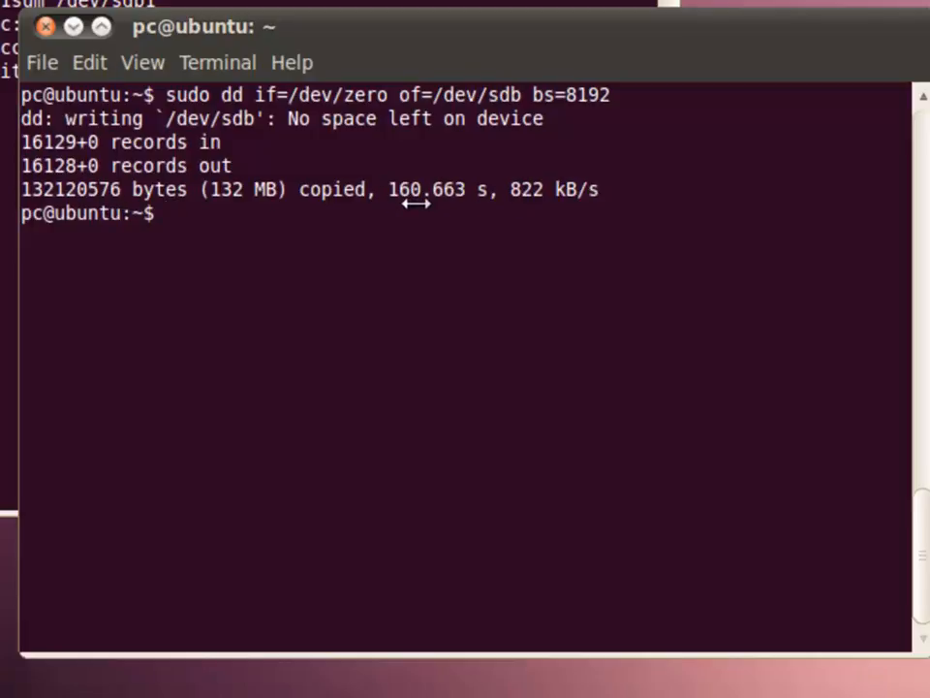
pyautogui.moveTo(567, 211)
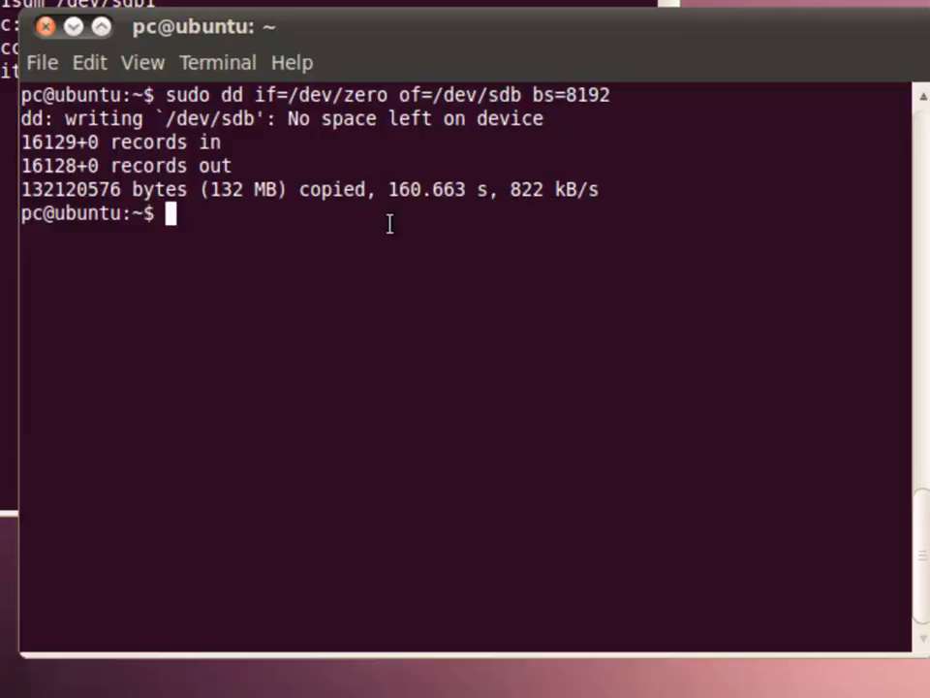
# Attempt xxd /dev/sdb | less, hit Permission denied, and recall the command
pyautogui.write('x')
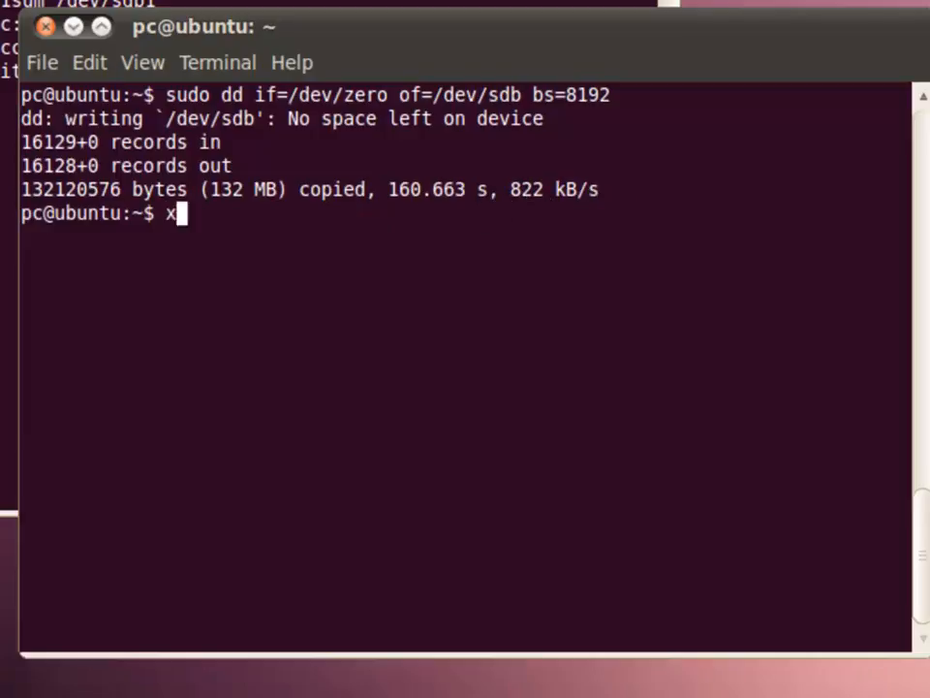
pyautogui.write('xd /dev/')
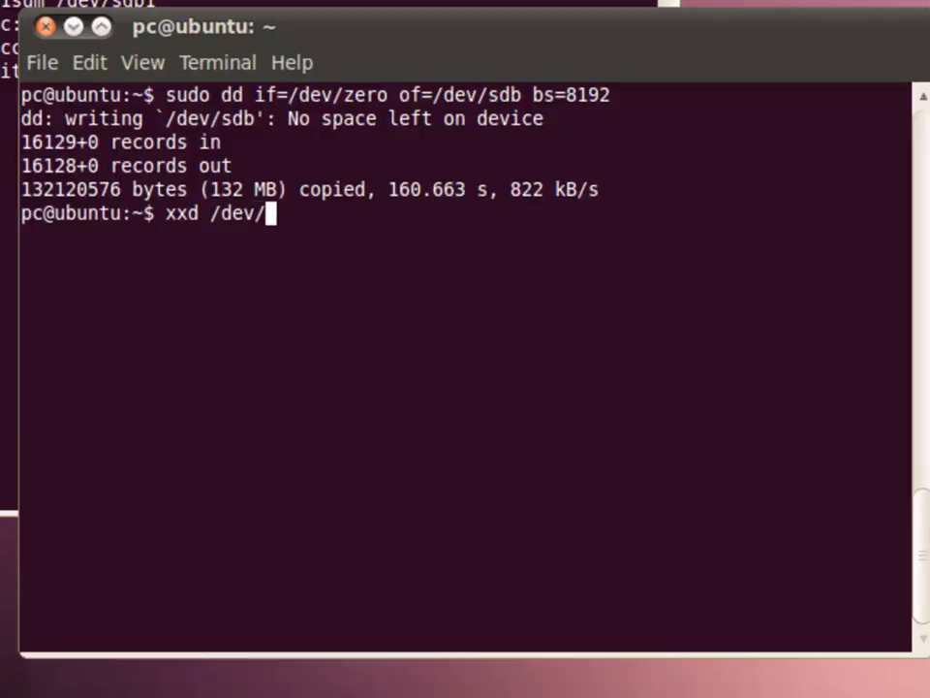
pyautogui.write('sdb')
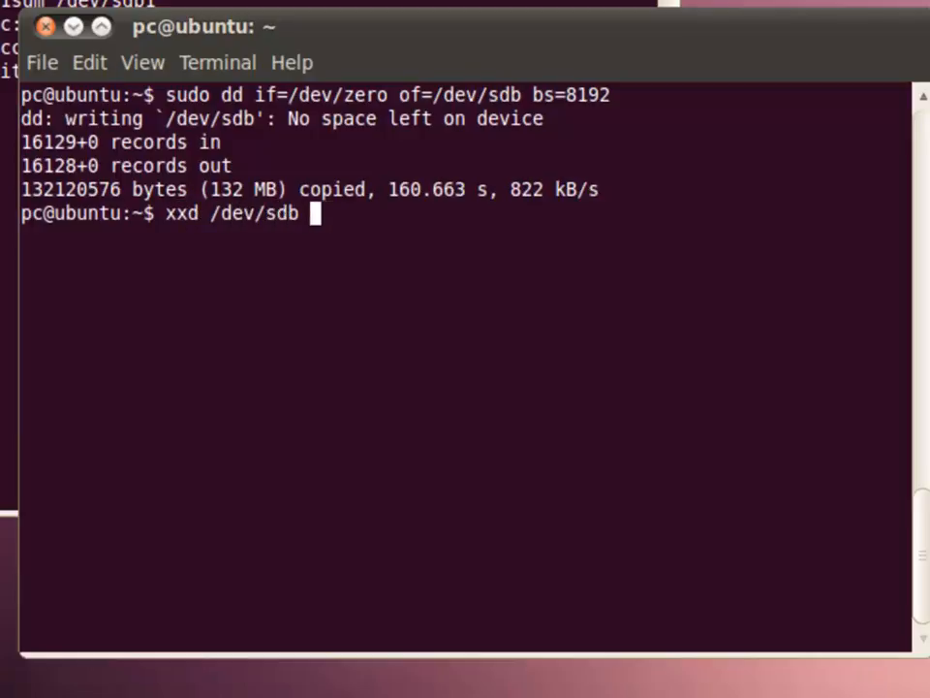
pyautogui.write('| less')
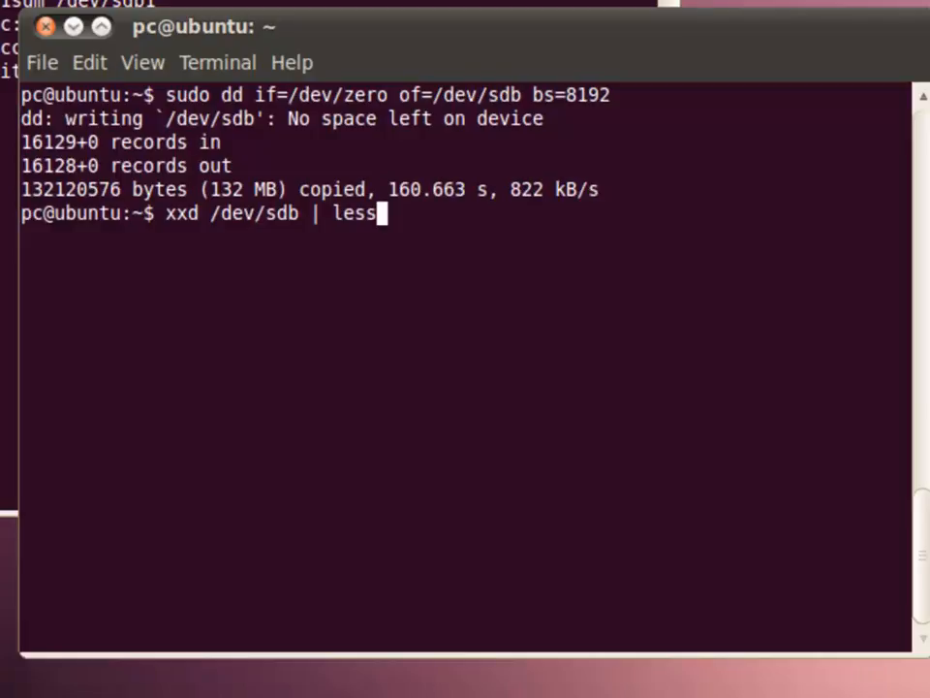
pyautogui.press('Return')
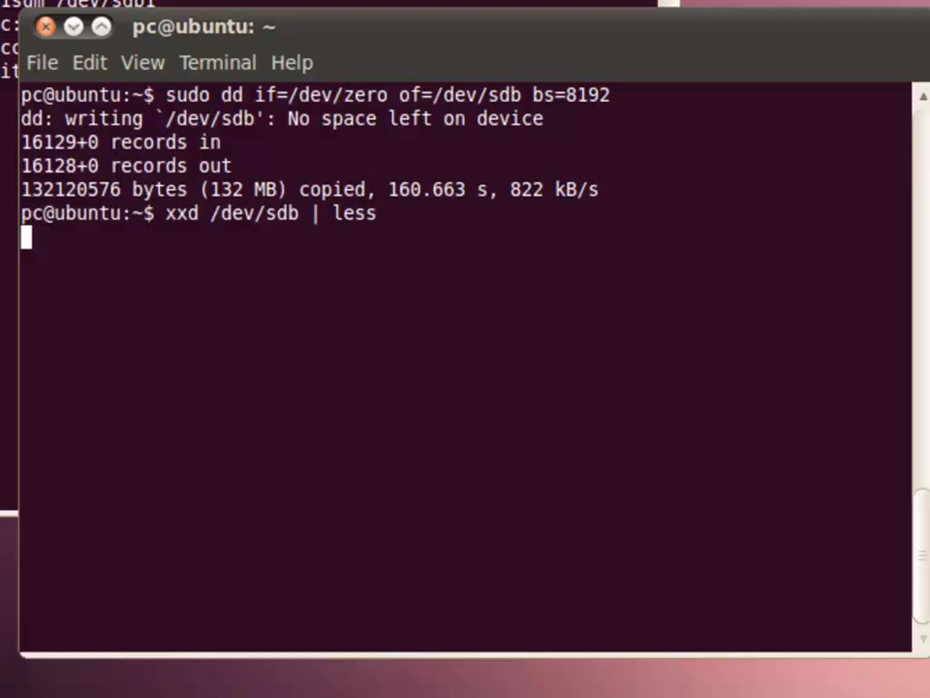
pyautogui.press('Return')
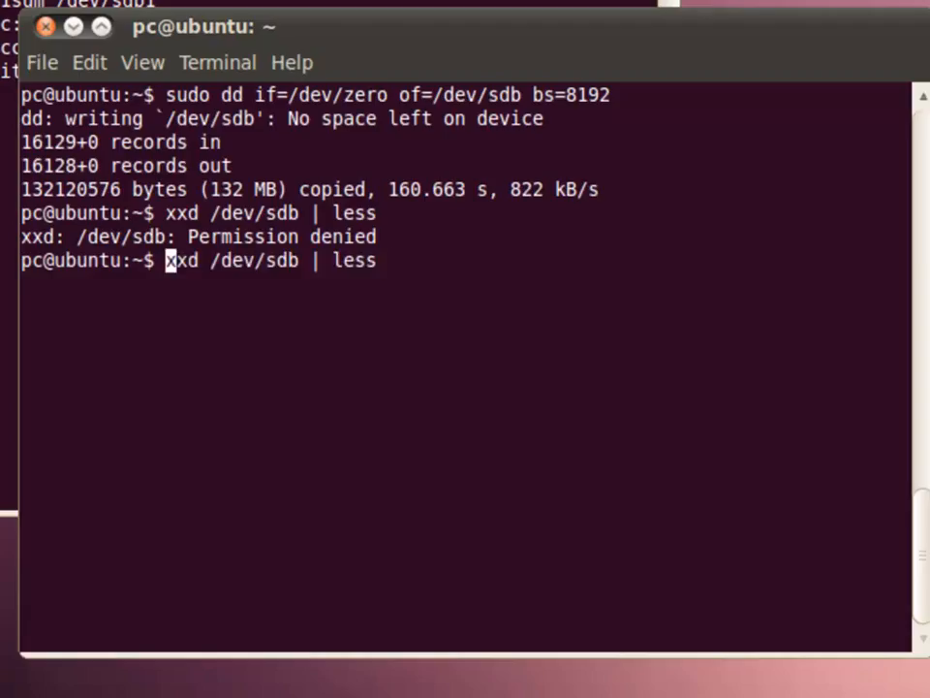
# Rerun the hex dump with sudo, scroll through the all-zero output, and quit less
pyautogui.press('Return')
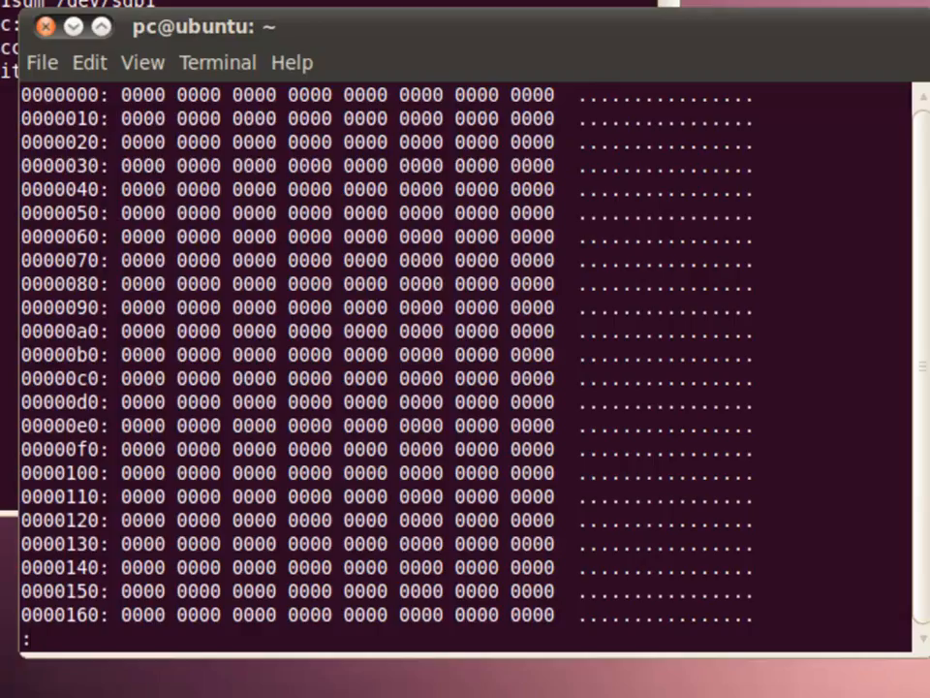
pyautogui.scroll(-3)
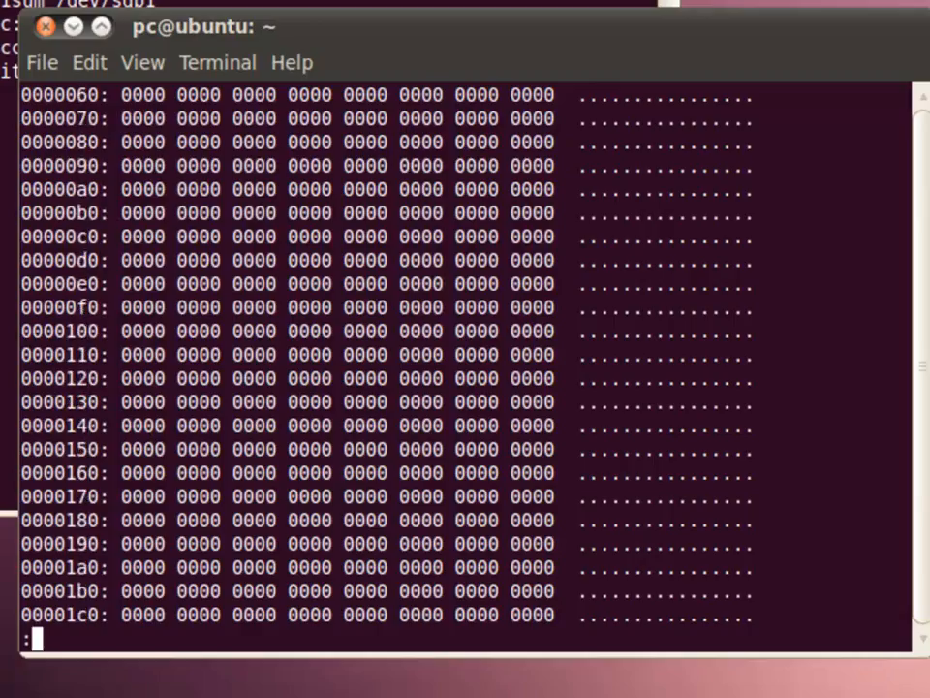
pyautogui.scroll(-3)
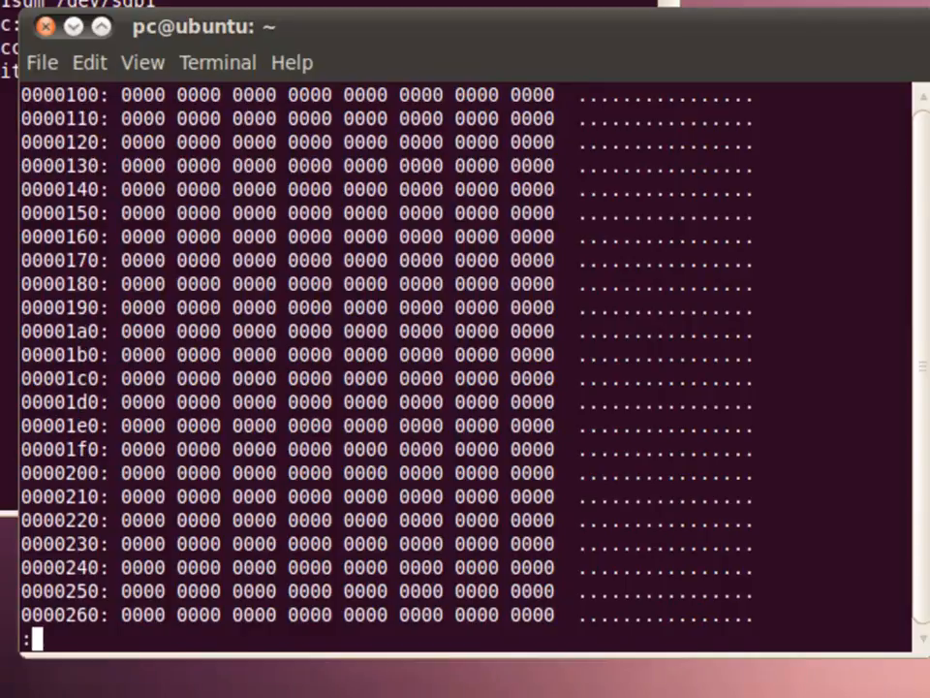
pyautogui.scroll(-3)
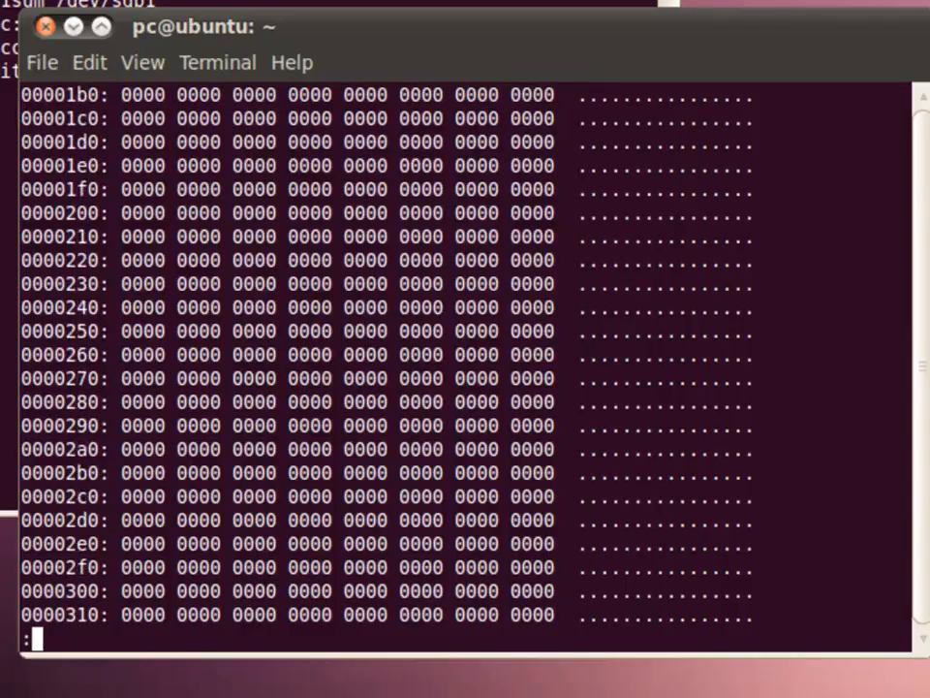
pyautogui.scroll(-3)
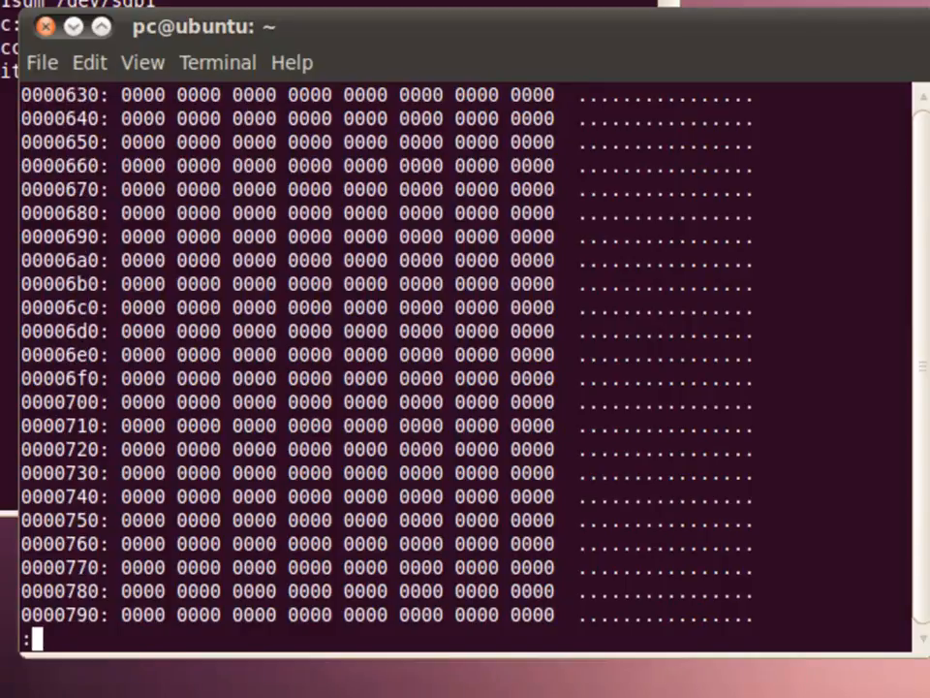
pyautogui.scroll(-3)
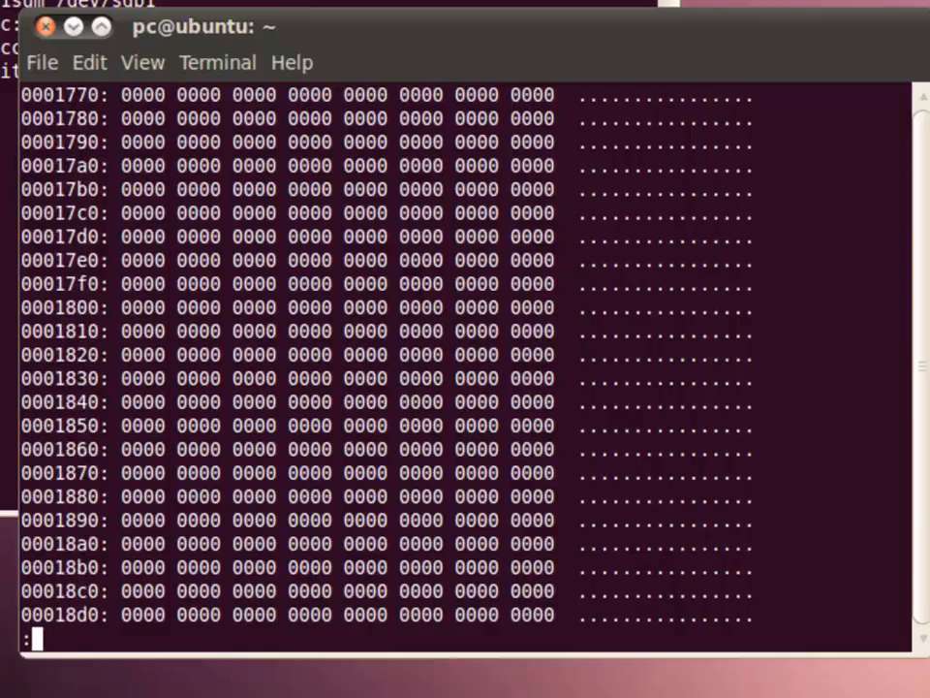
pyautogui.press('q')
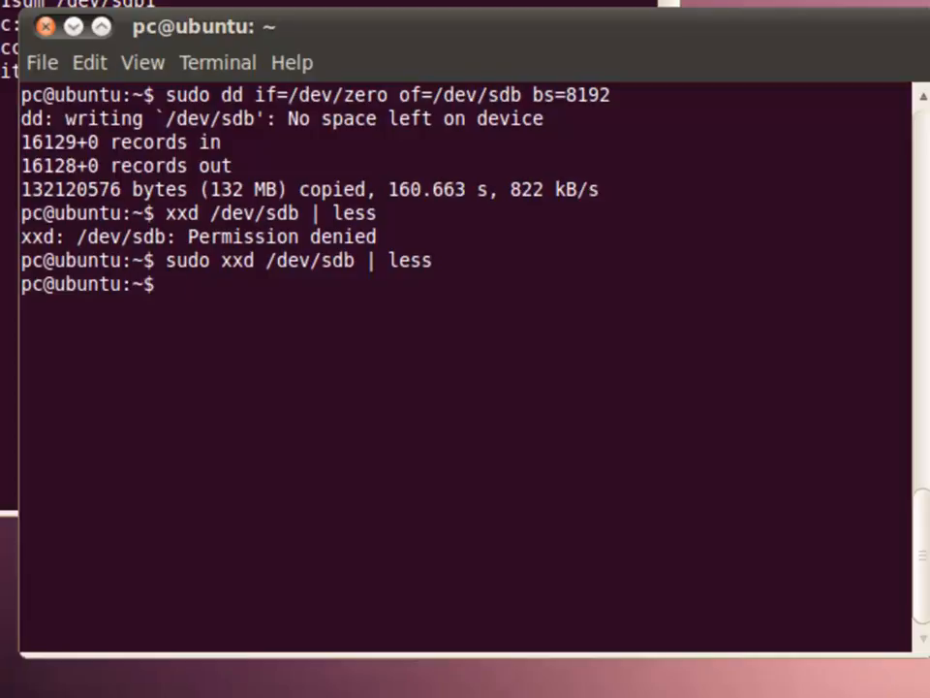
pyautogui.moveTo(495, 397)
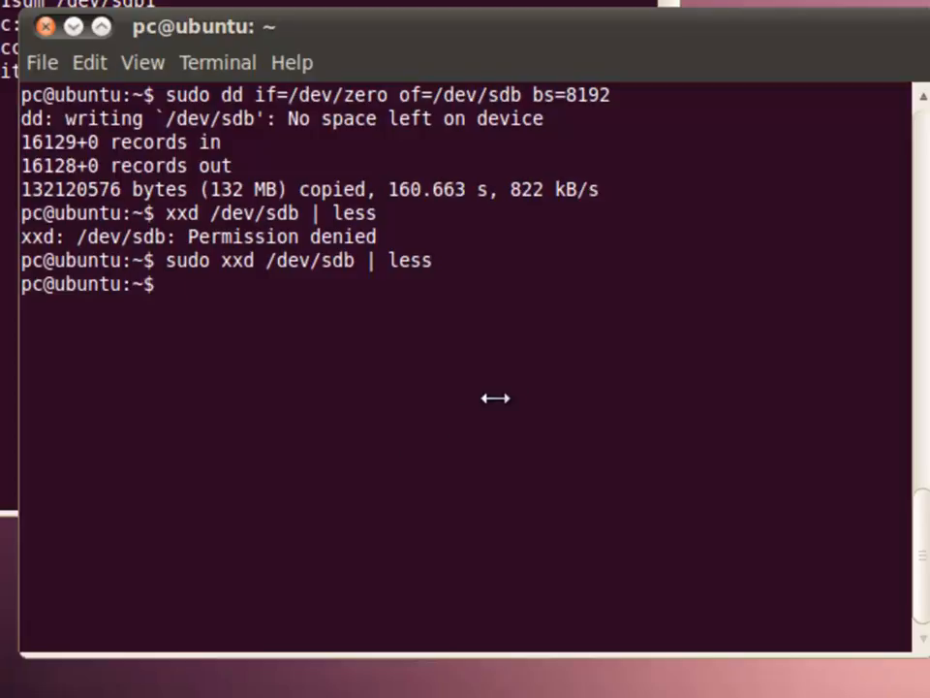
pyautogui.moveTo(504, 383)
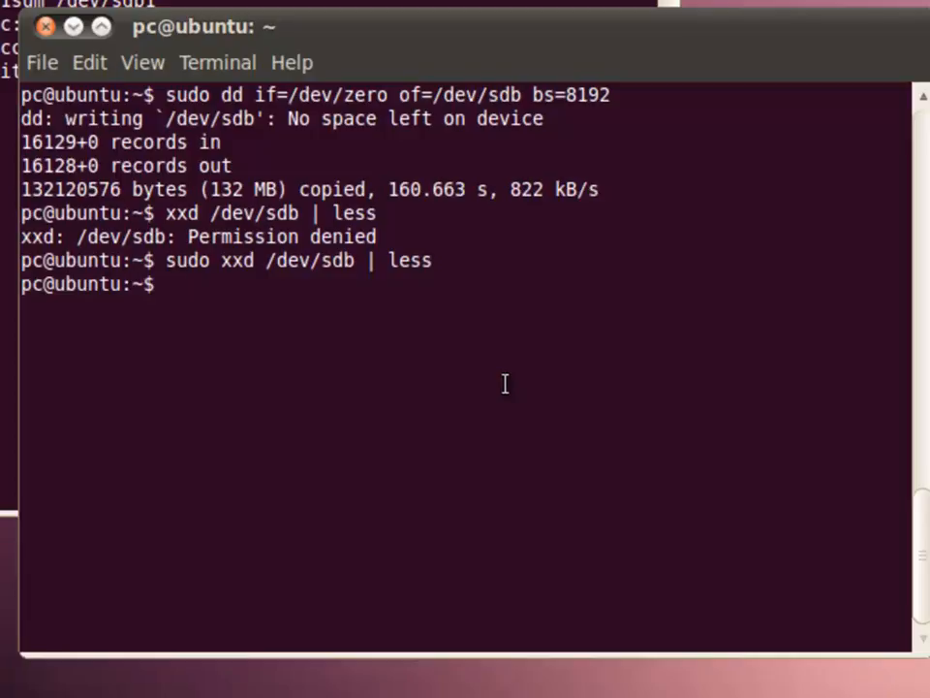
pyautogui.write('ls evide')
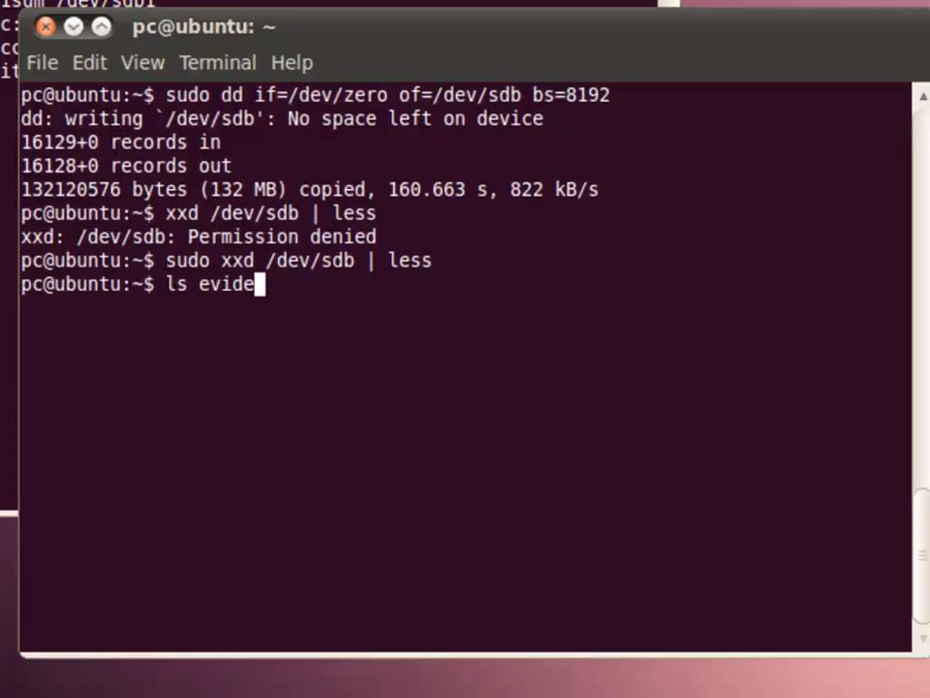
pyautogui.write('nce.dd')
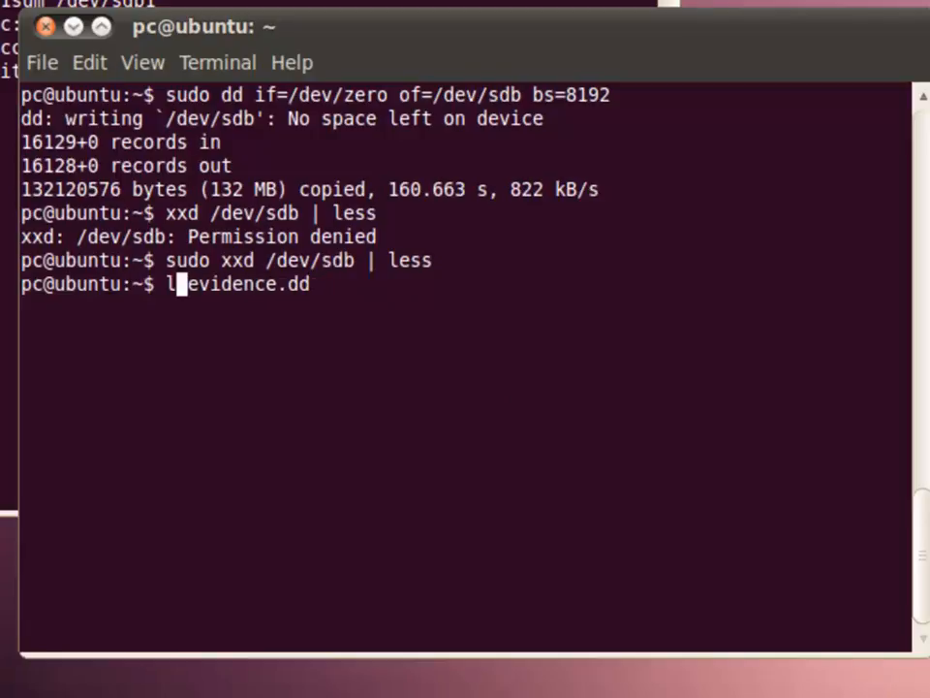
pyautogui.write('l')
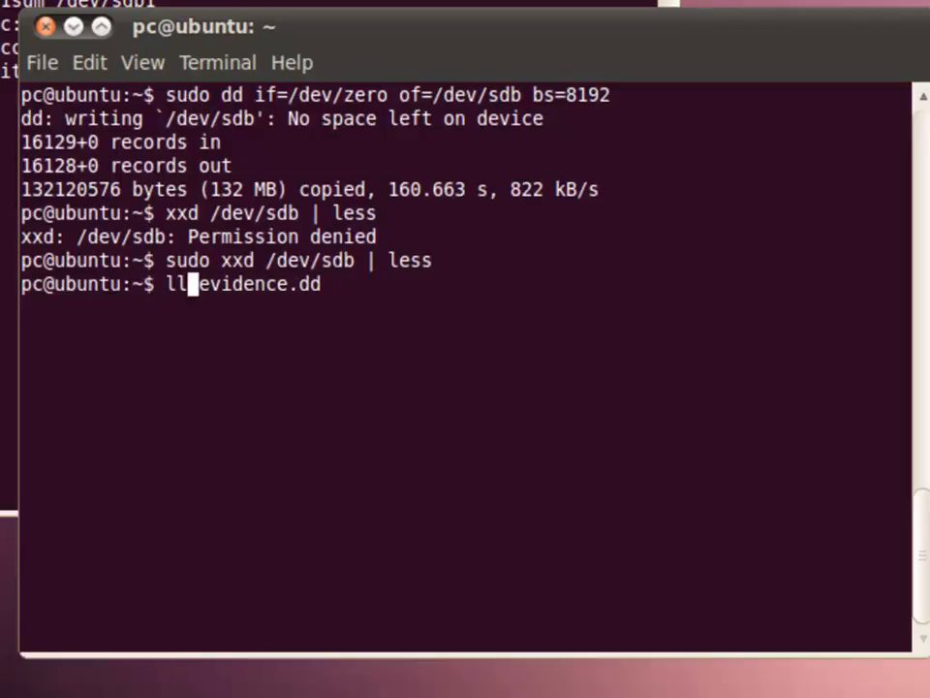
pyautogui.press('Return')
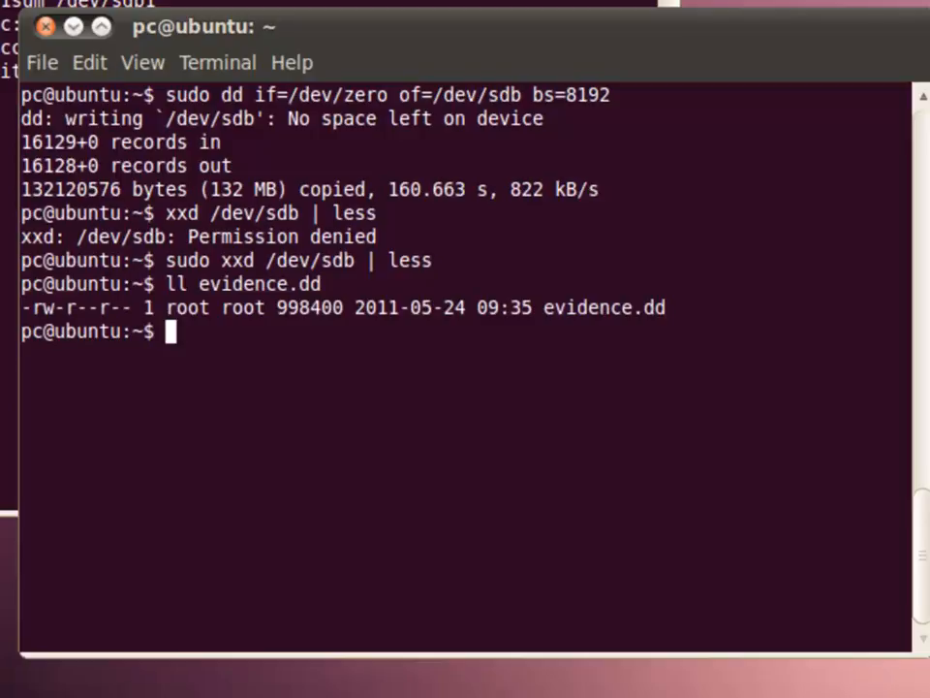
pyautogui.moveTo(470, 357)
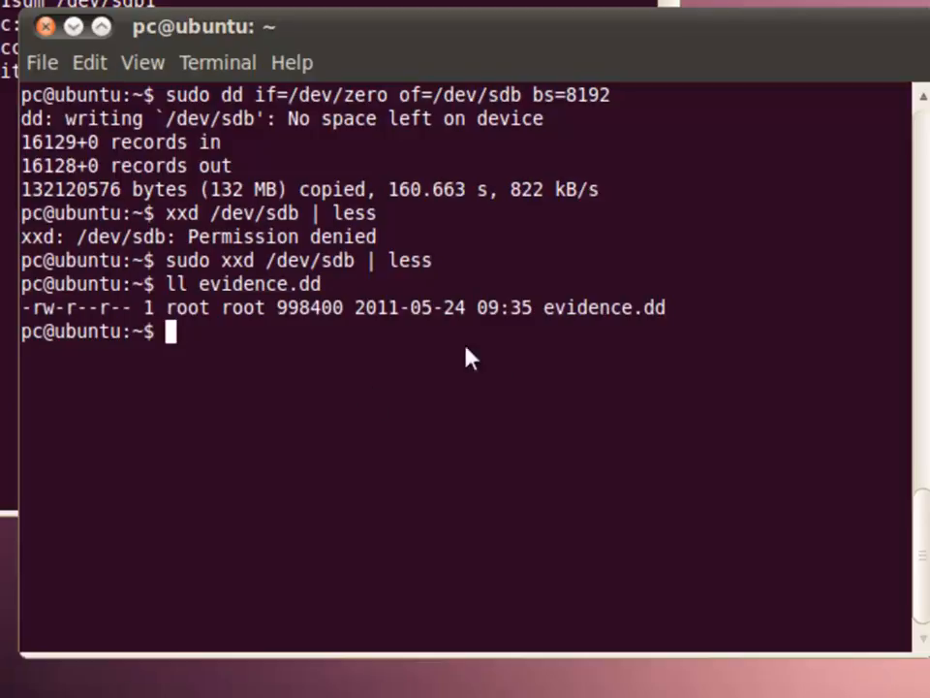
pyautogui.moveTo(310, 319)
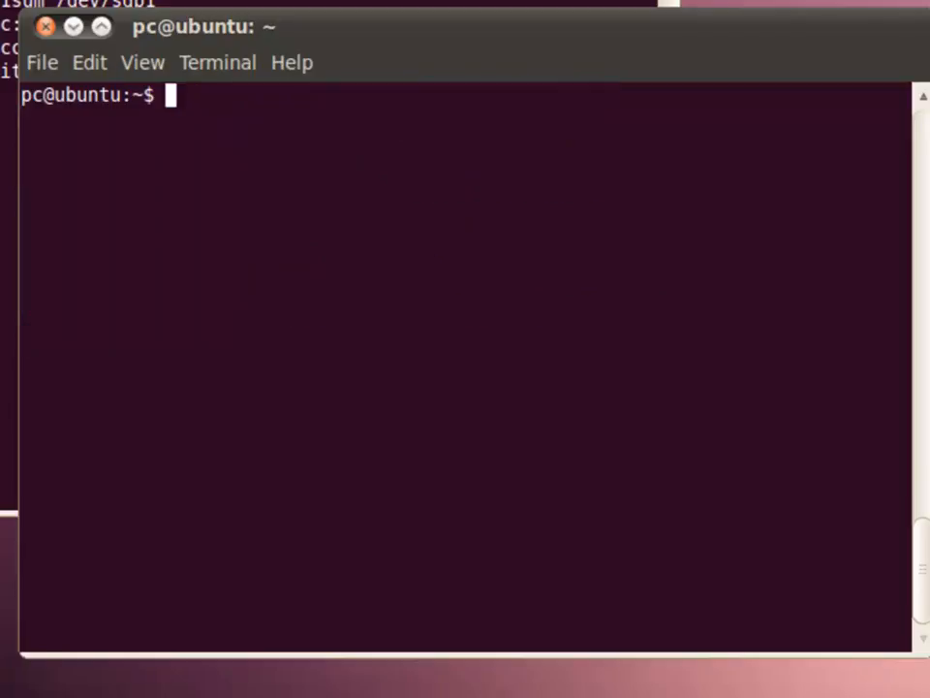
# Write evidence.dd onto /dev/sdb1 with sudo dd using bs=8192, copying 998400 bytes
pyautogui.write('sudo dd i')
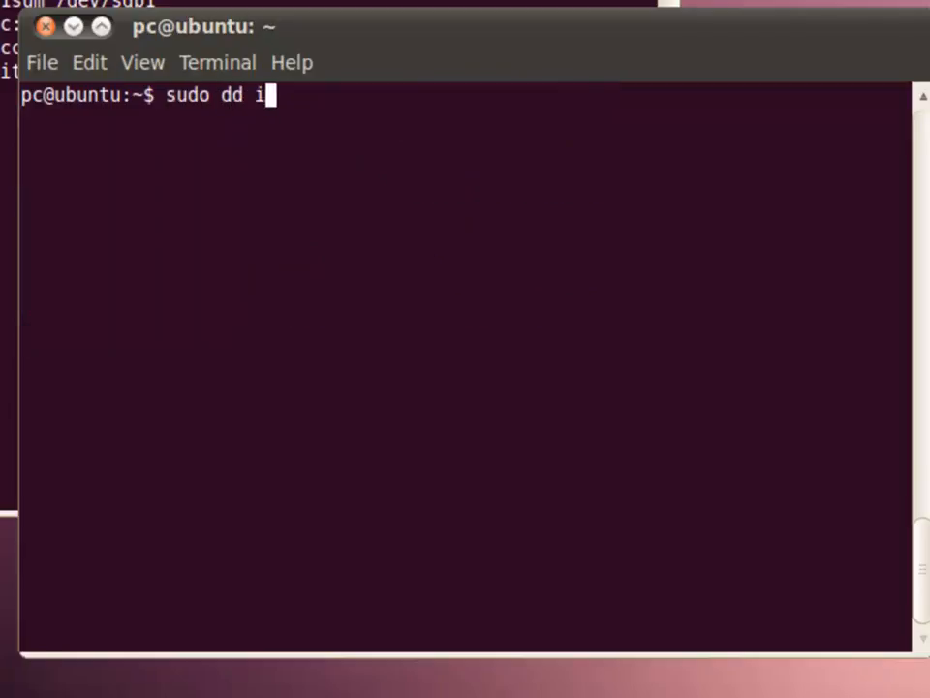
pyautogui.write('f=/')
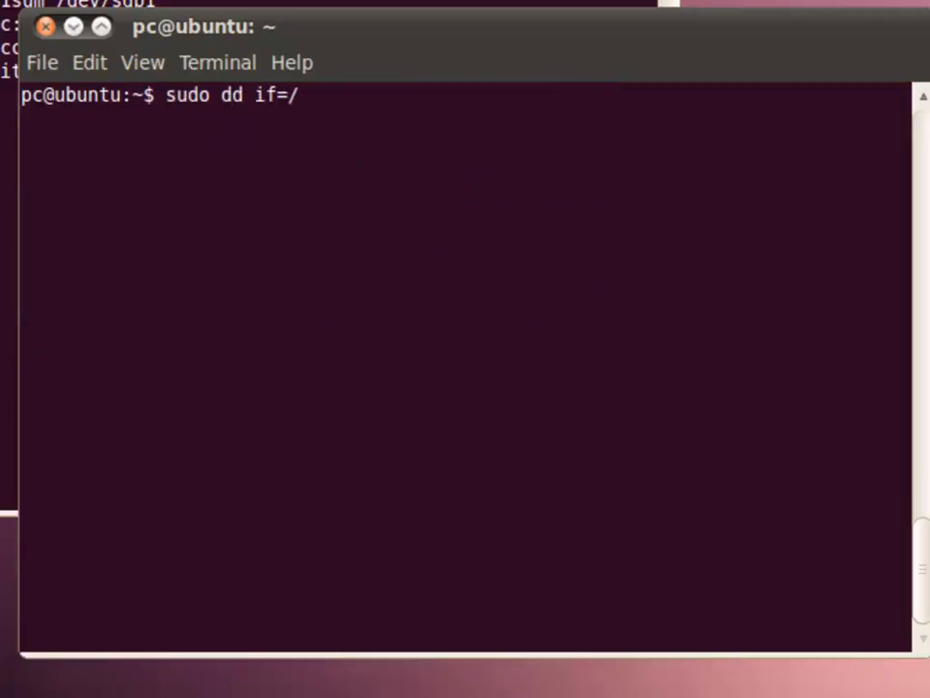
pyautogui.write('e')
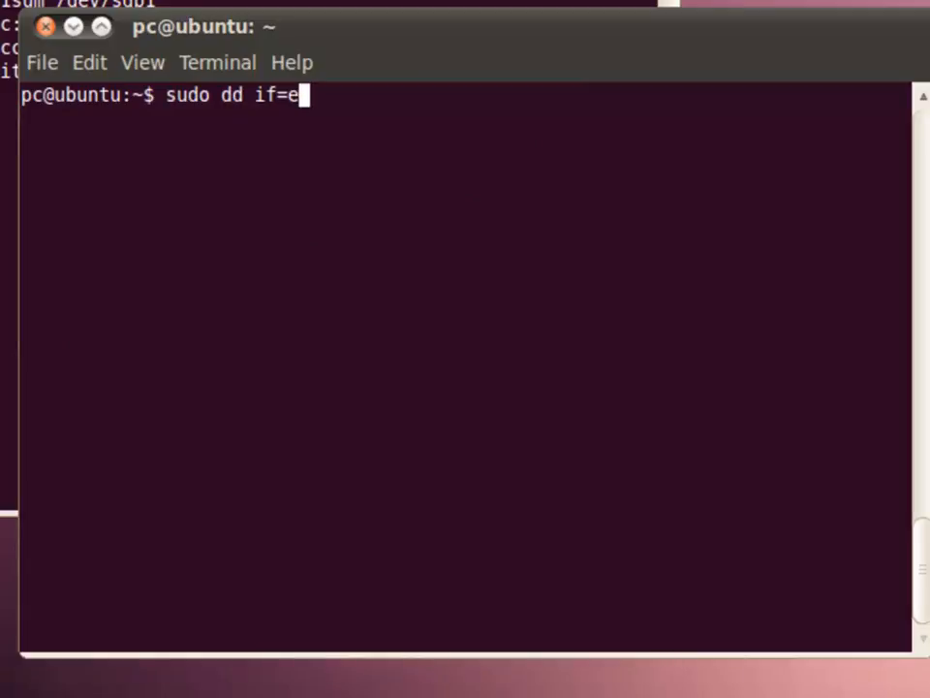
pyautogui.write('vidence.dd')
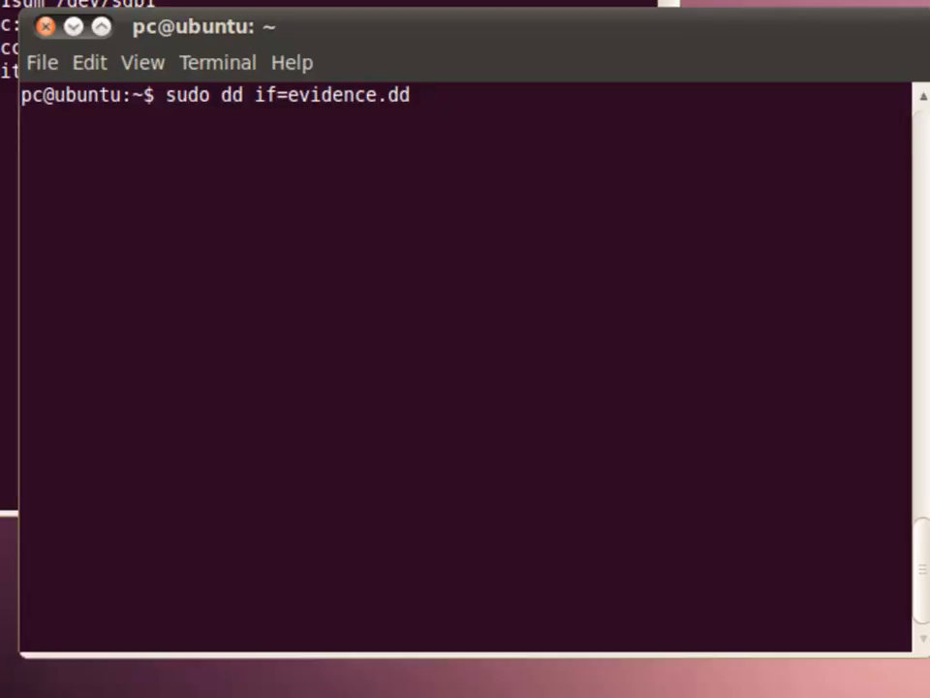
pyautogui.write('of=')
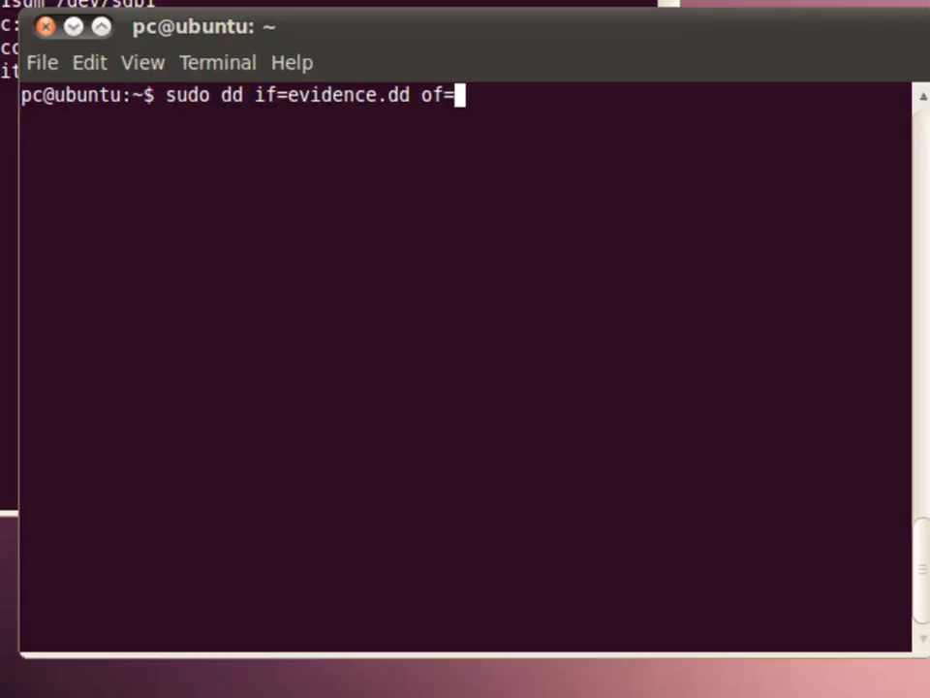
pyautogui.write('/dev/')
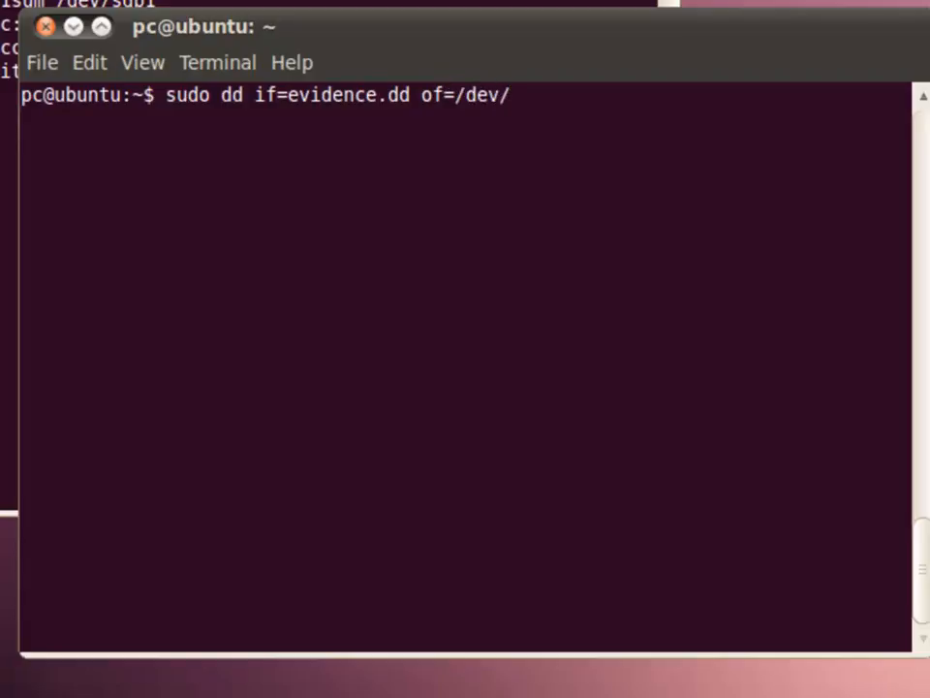
pyautogui.write('sd')
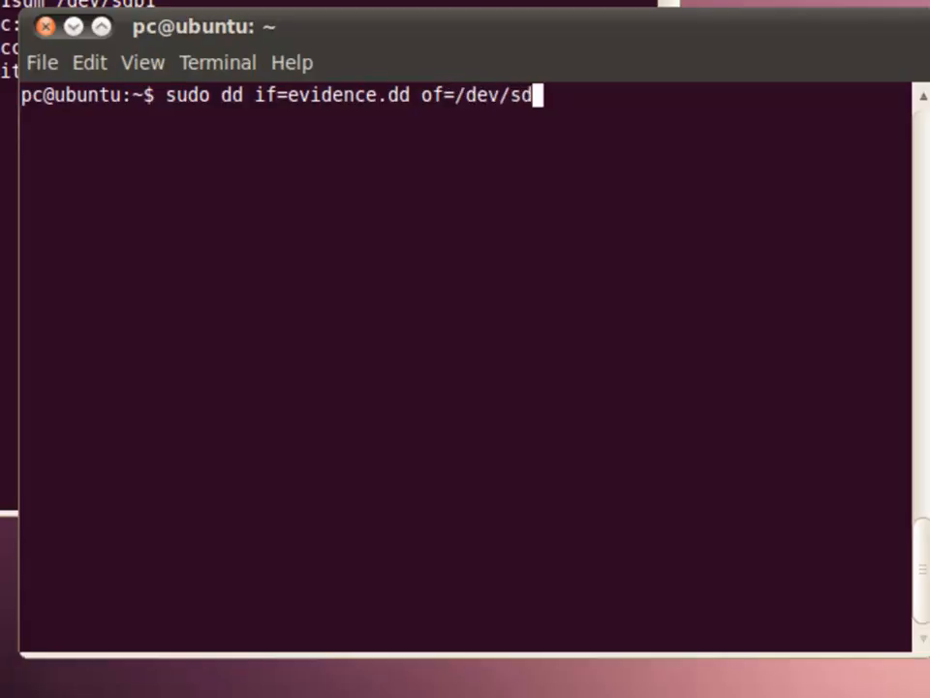
pyautogui.write('b1')
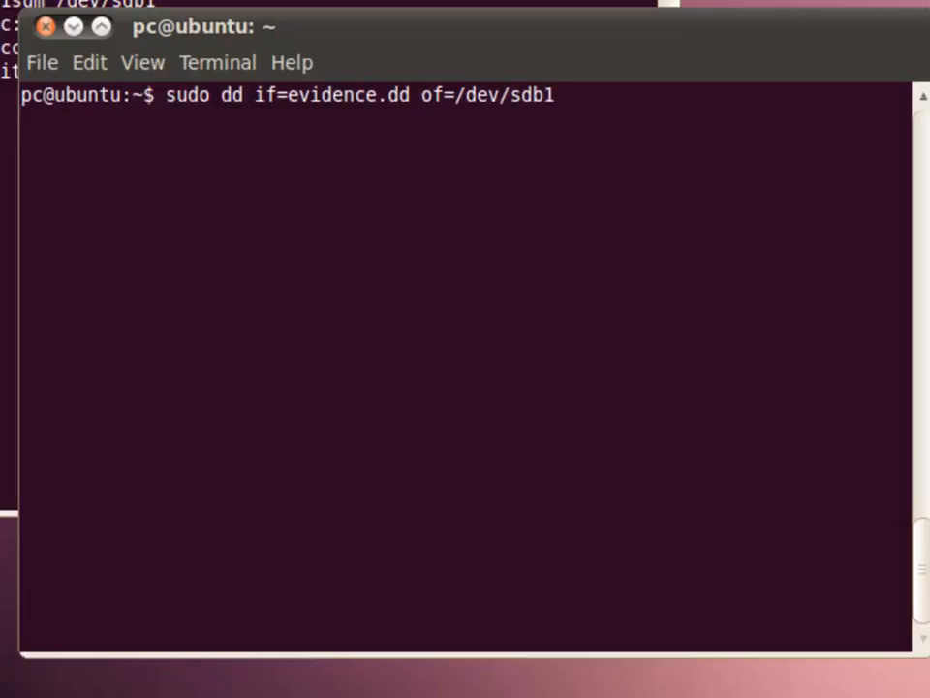
pyautogui.write('bs')
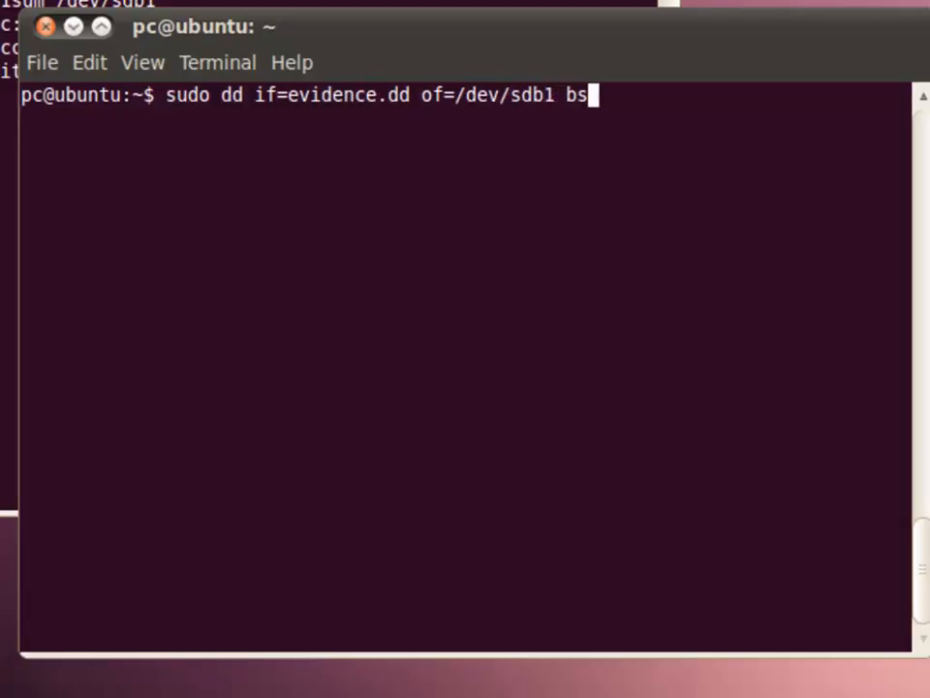
pyautogui.write('-819')
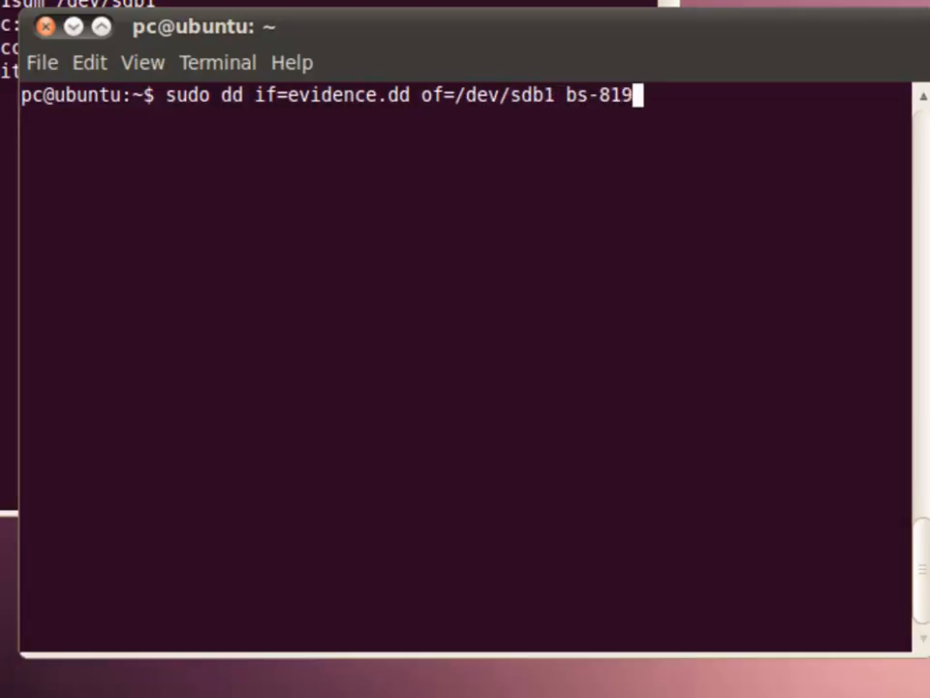
pyautogui.press('BackSpace')
pyautogui.write('=')
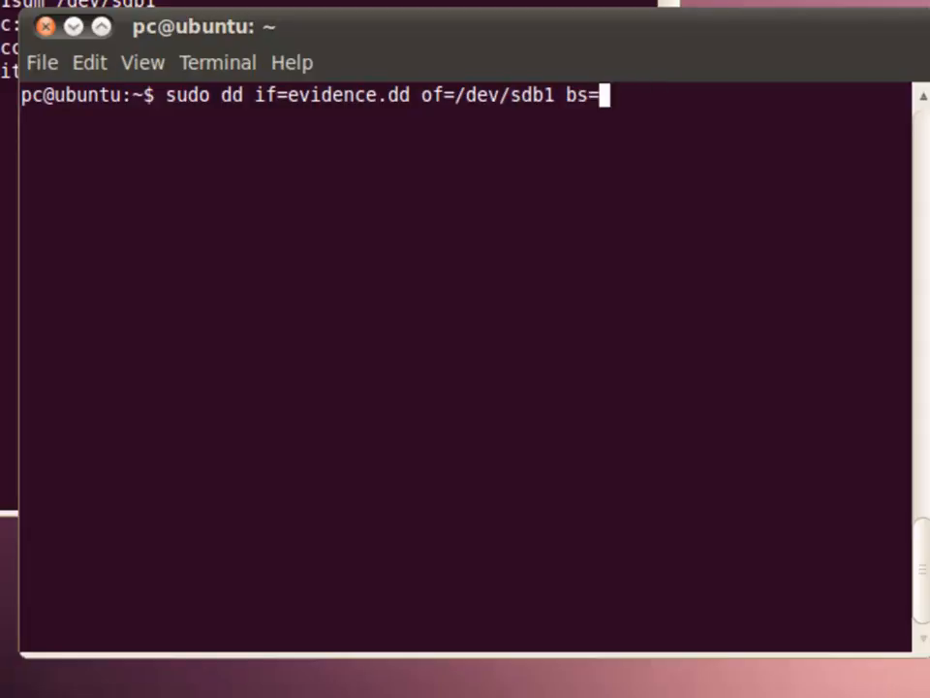
pyautogui.write('8192')
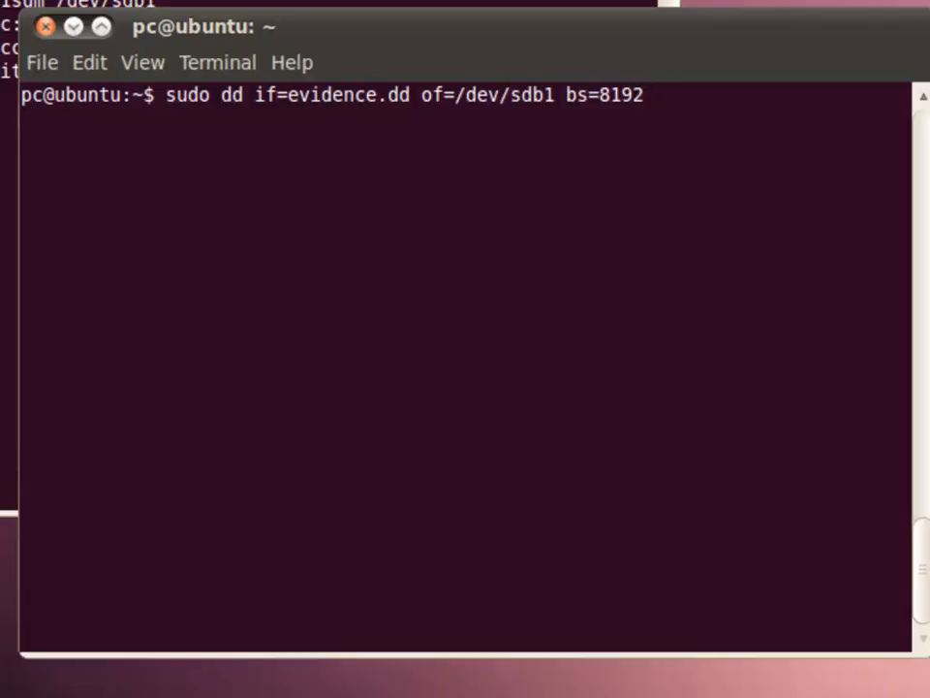
pyautogui.press('Return')
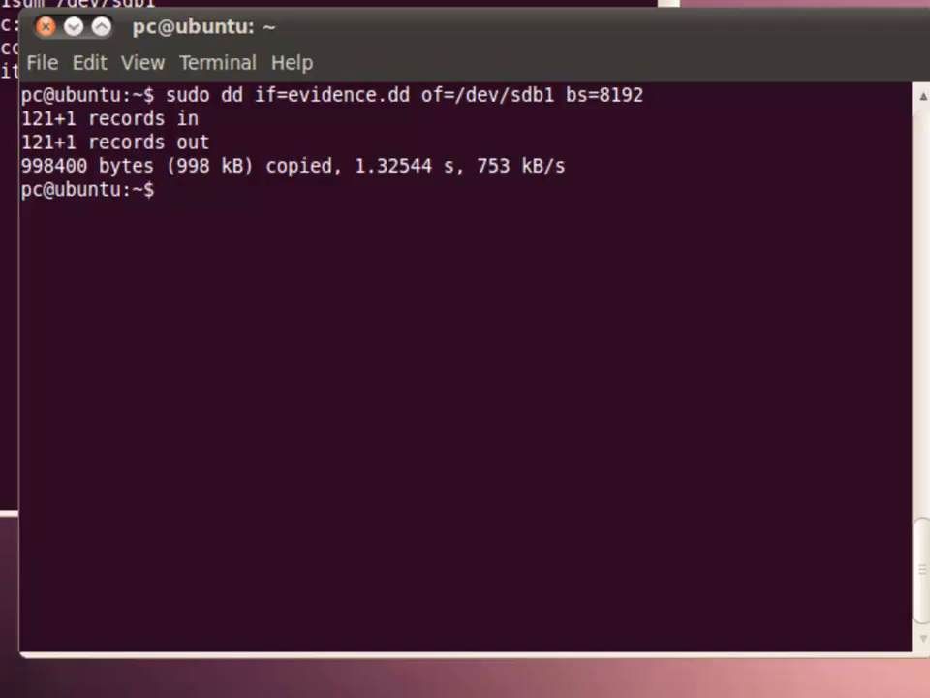
pyautogui.write('y')
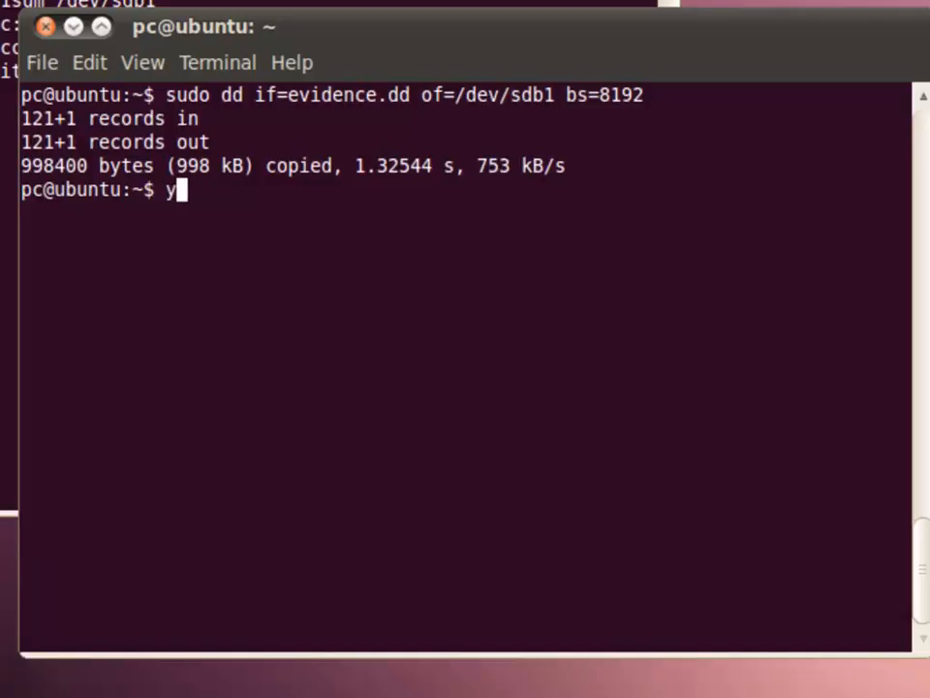
# Flush buffered writes to the drive with sync and clear the terminal screen
pyautogui.write('sync')
pyautogui.press('Return')
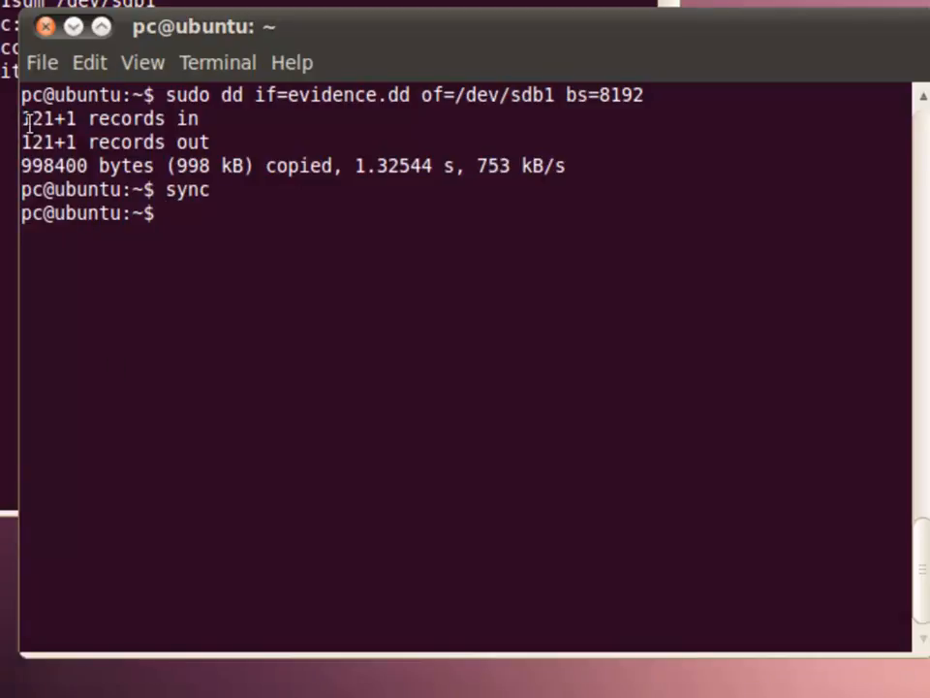
pyautogui.moveTo(364, 104)
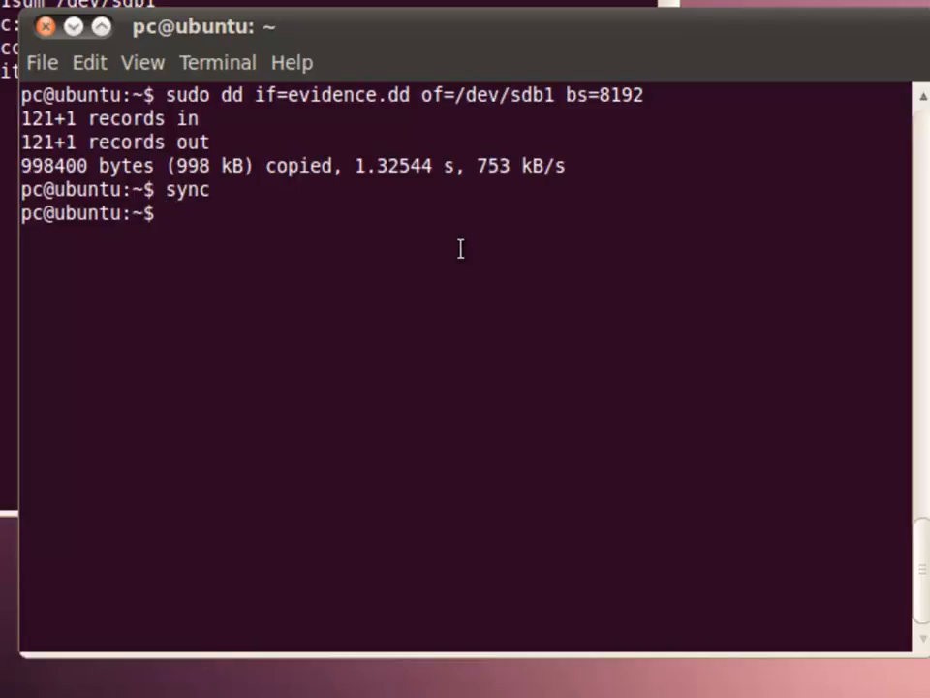
pyautogui.moveTo(489, 245)
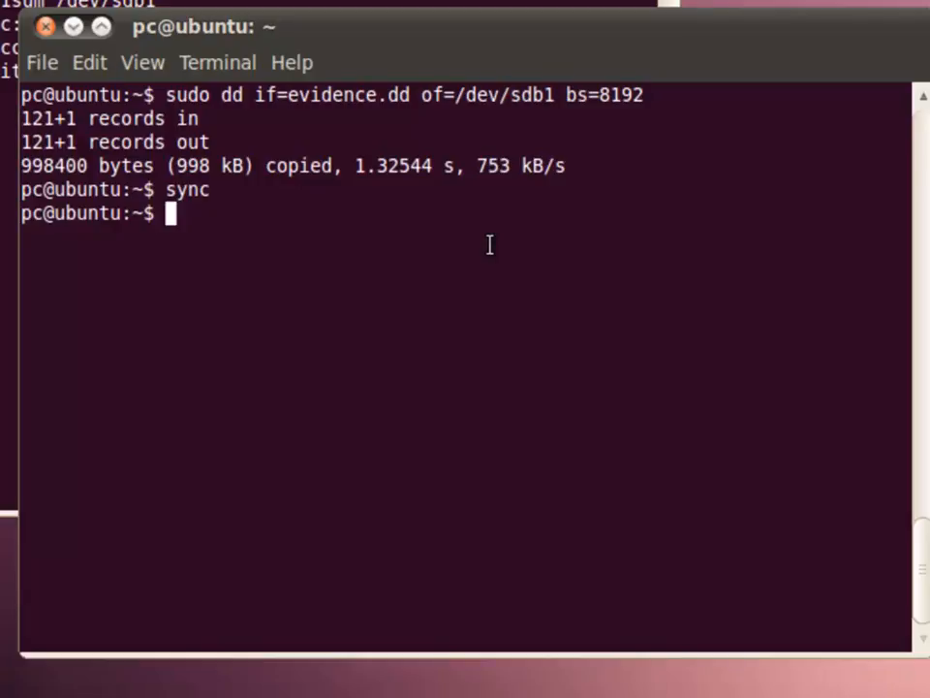
pyautogui.write('sudo fd')
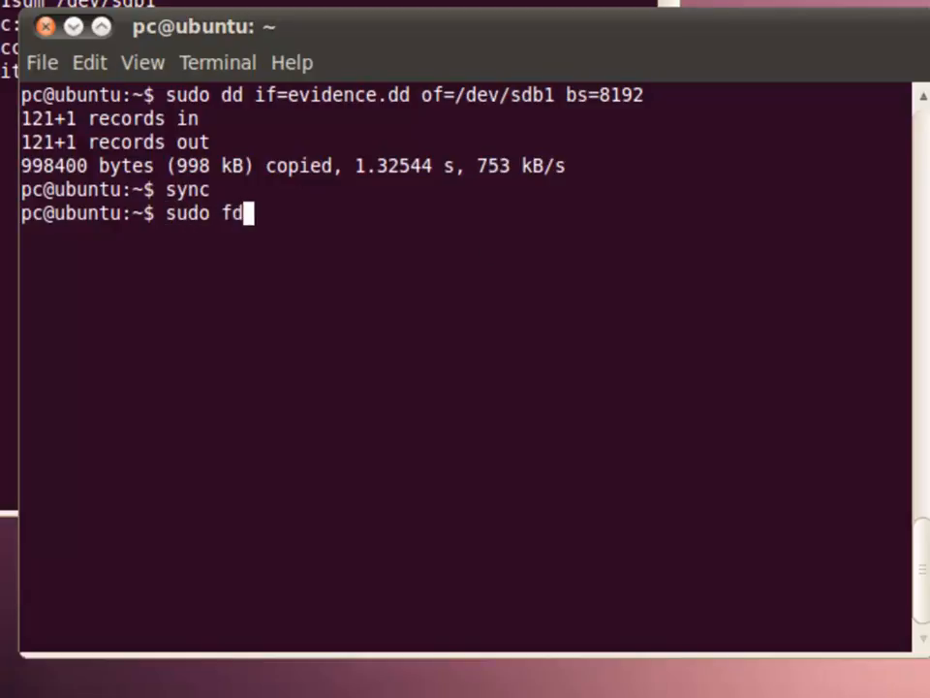
pyautogui.press('Return')
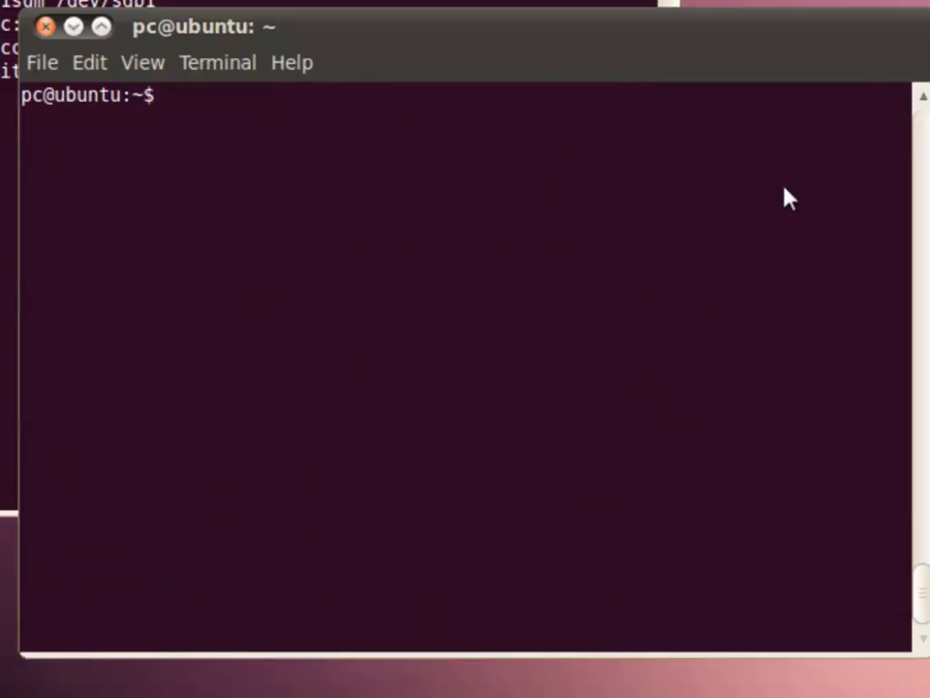
# Show a paged root hex dump of /dev/sdb with 'sudo xxd /dev/sdb | less'
pyautogui.write('xxd /')
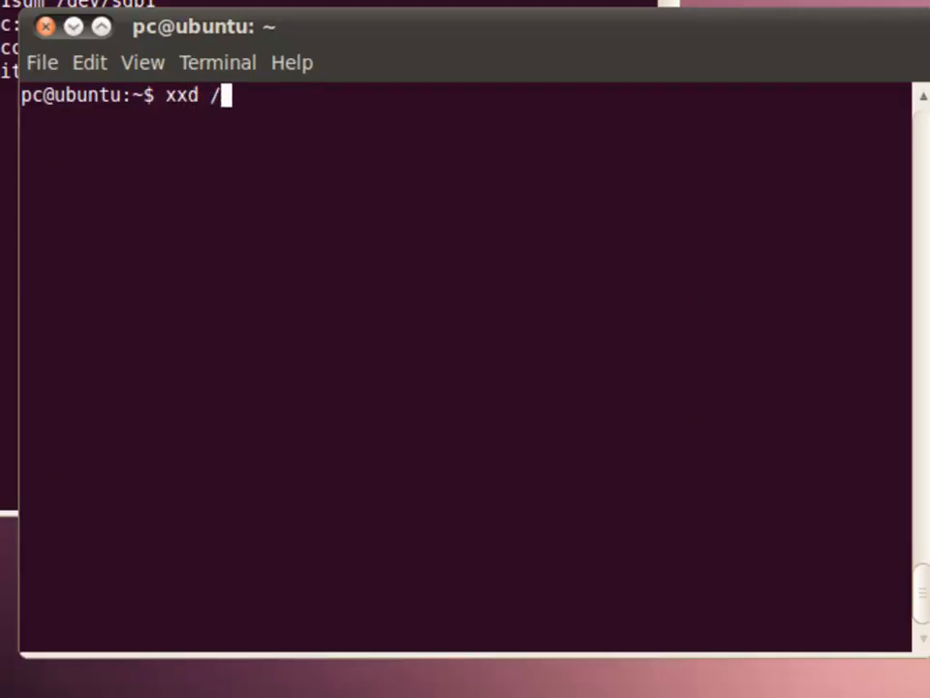
pyautogui.write('dev')
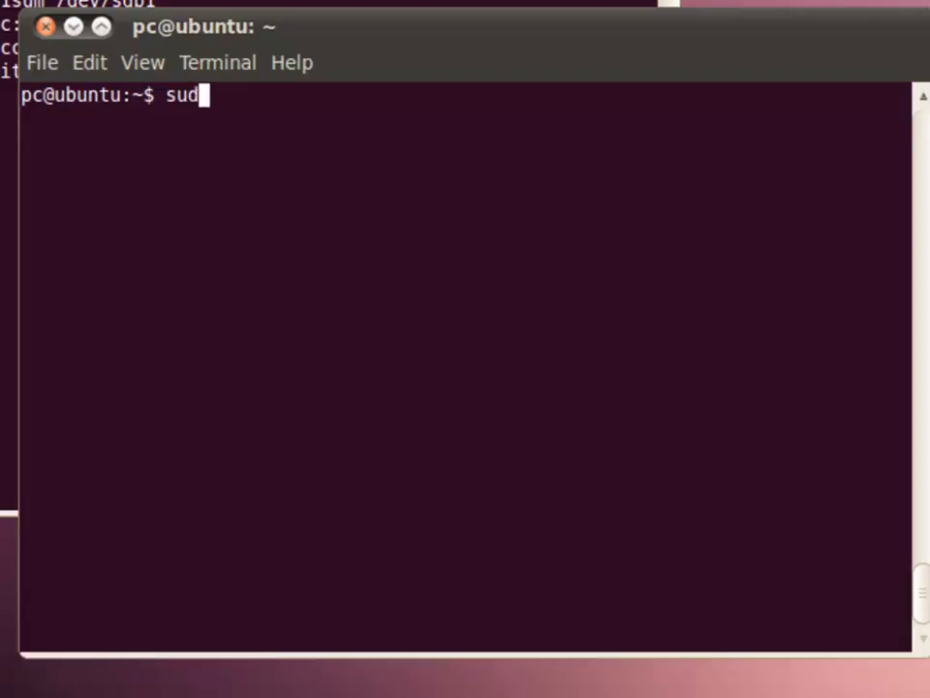
pyautogui.write('o')
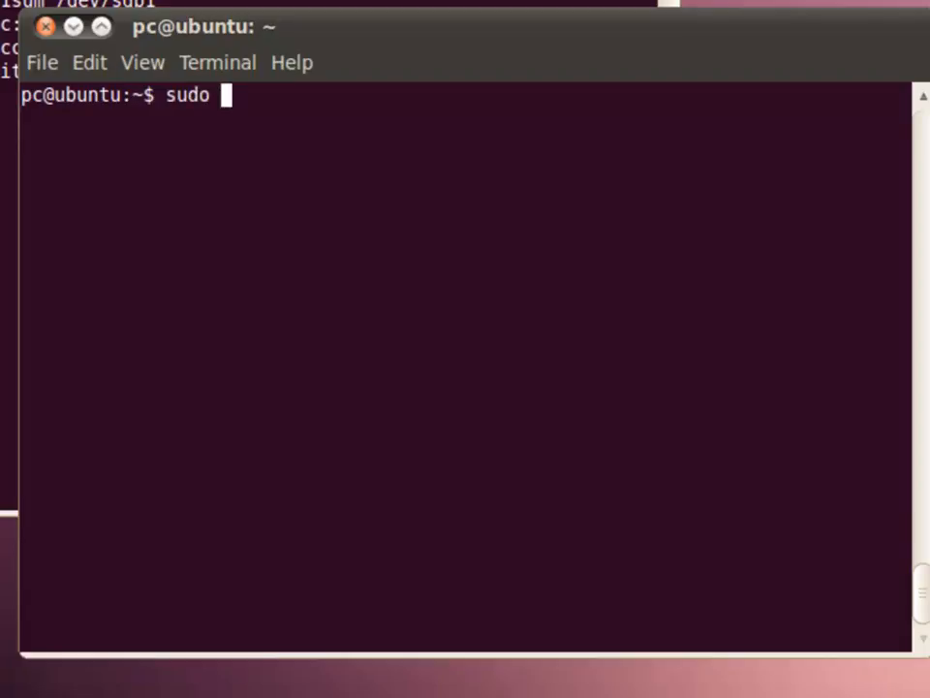
pyautogui.write('/dev/sdb | less')
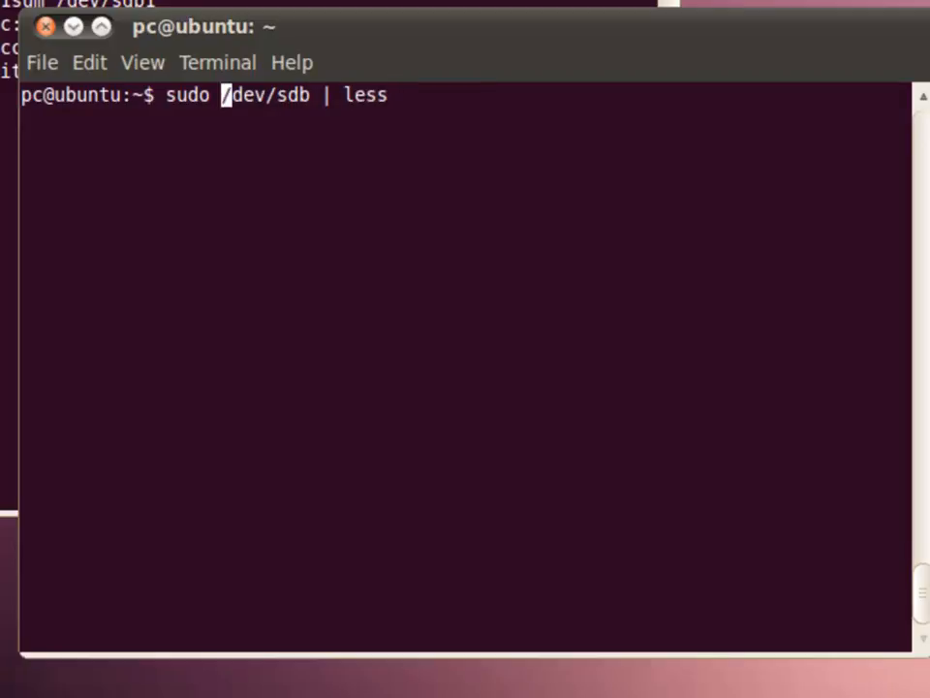
pyautogui.write('xx')
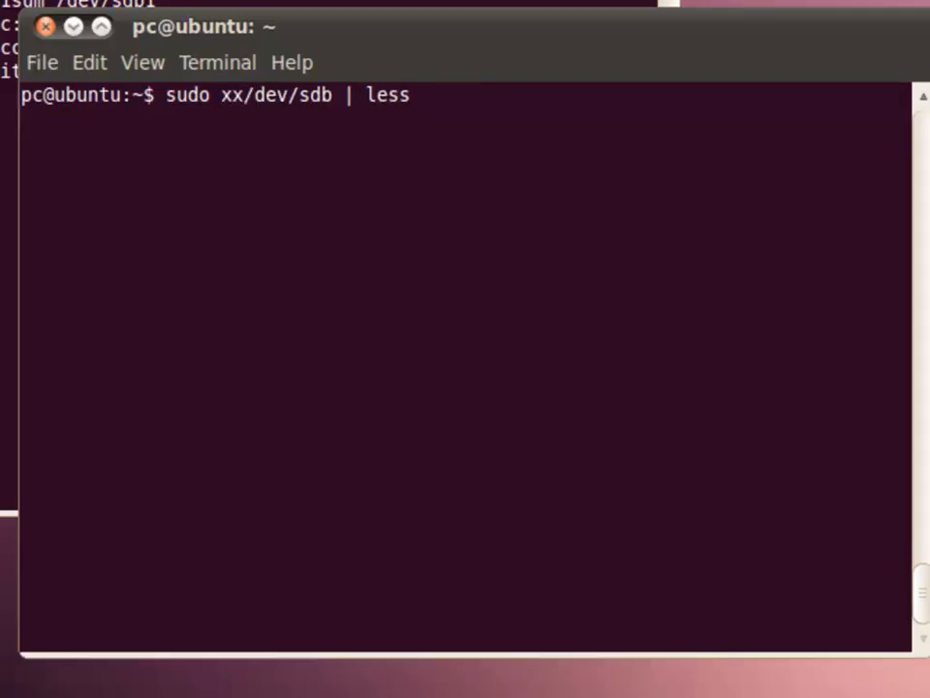
pyautogui.press('Return')
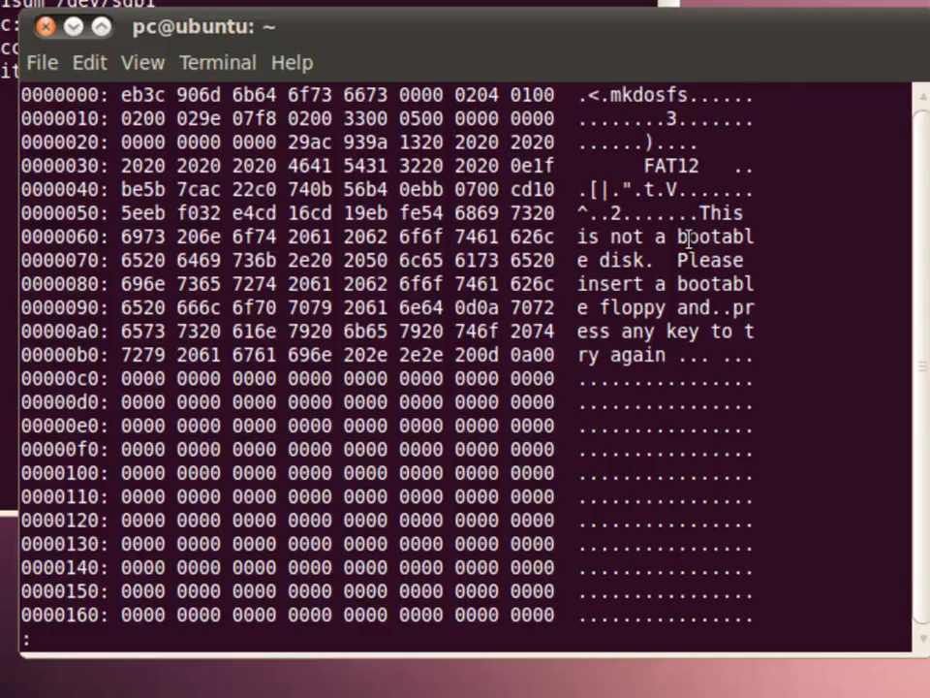
# Scroll the dump past the 55aa boot signature into the FAT, then quit less
pyautogui.scroll(-3)
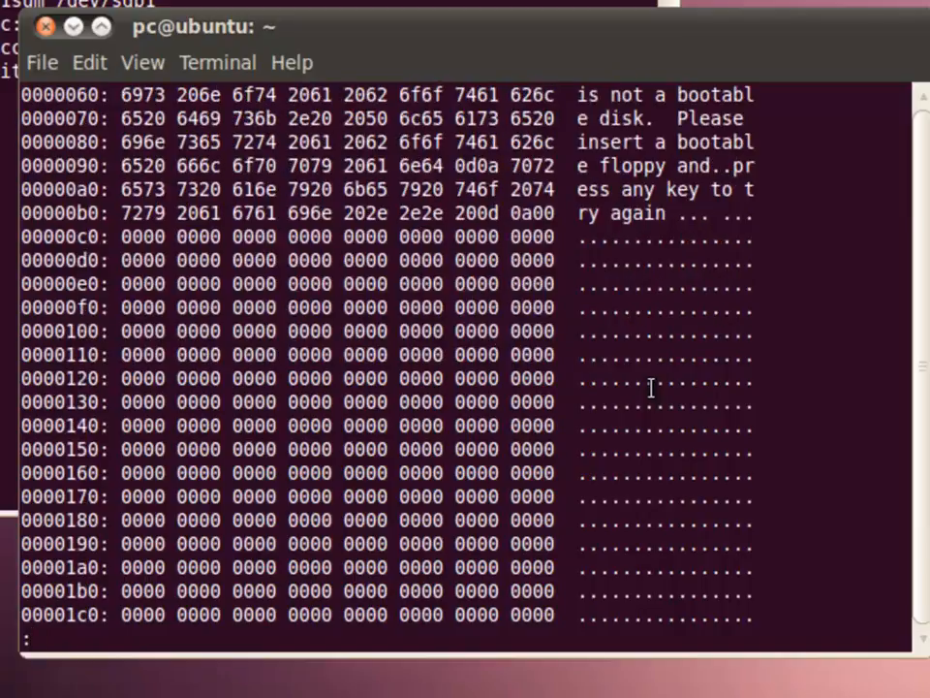
pyautogui.scroll(-3)
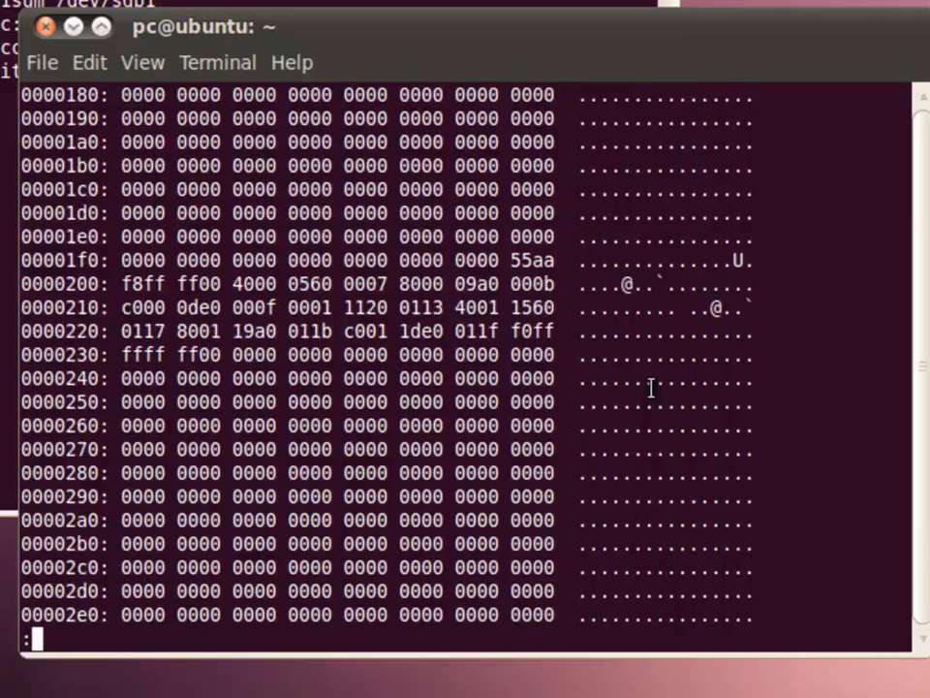
pyautogui.scroll(-3)
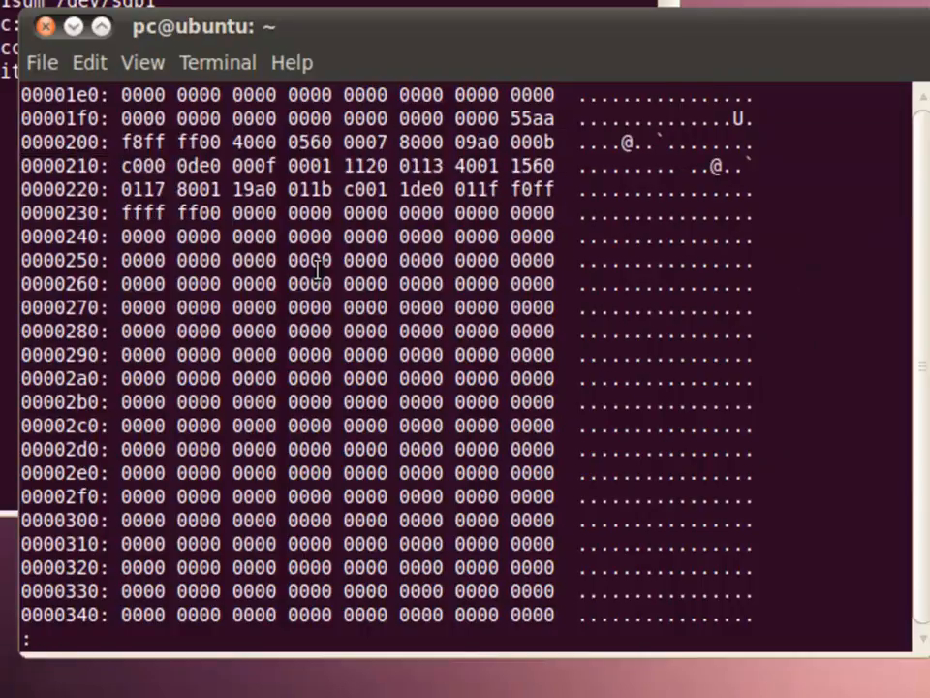
pyautogui.scroll(-3)
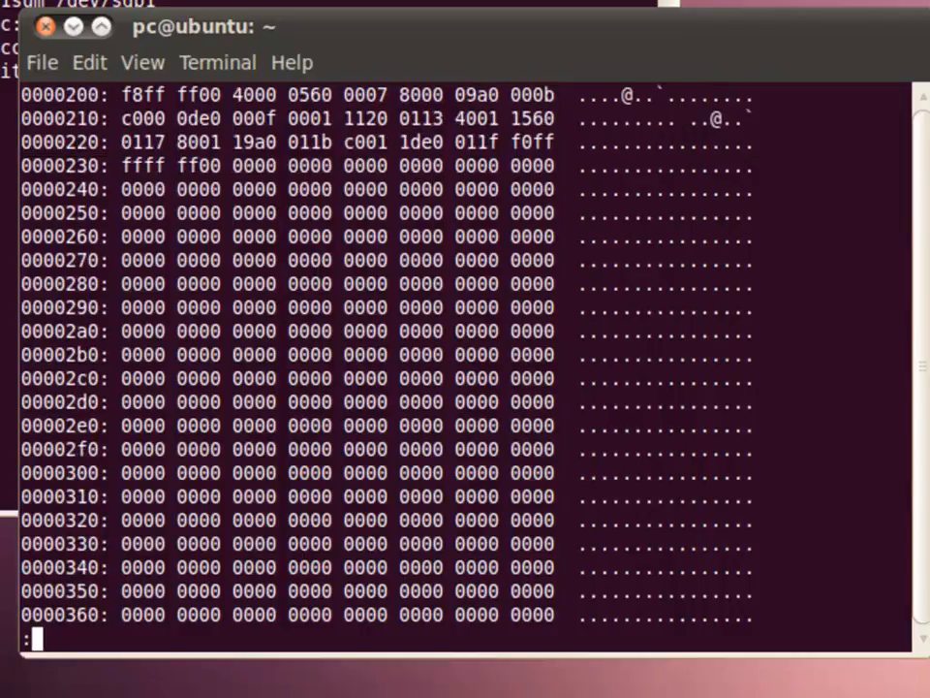
pyautogui.press('q')
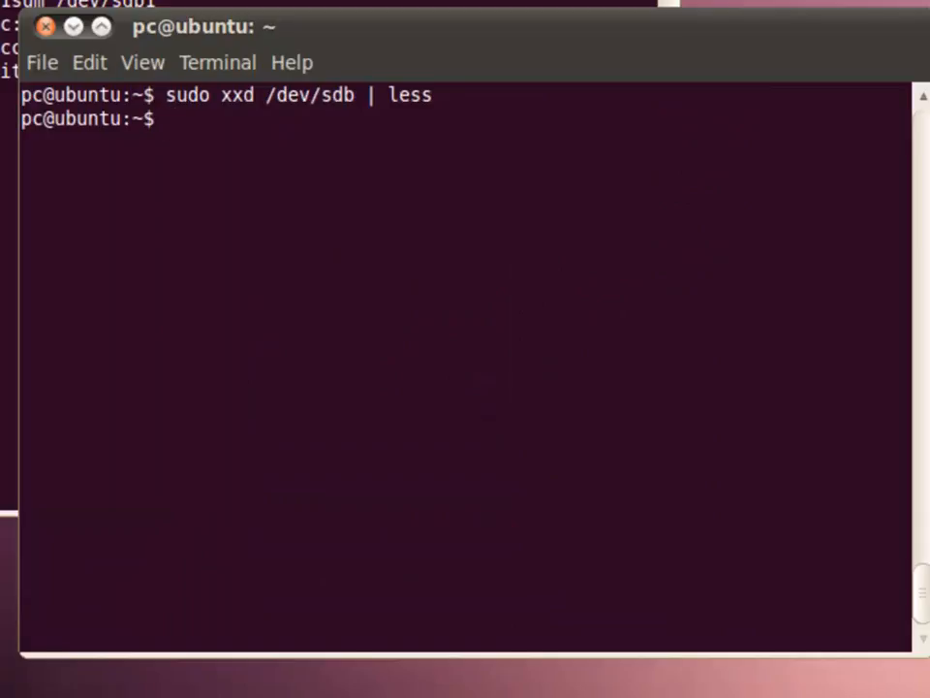